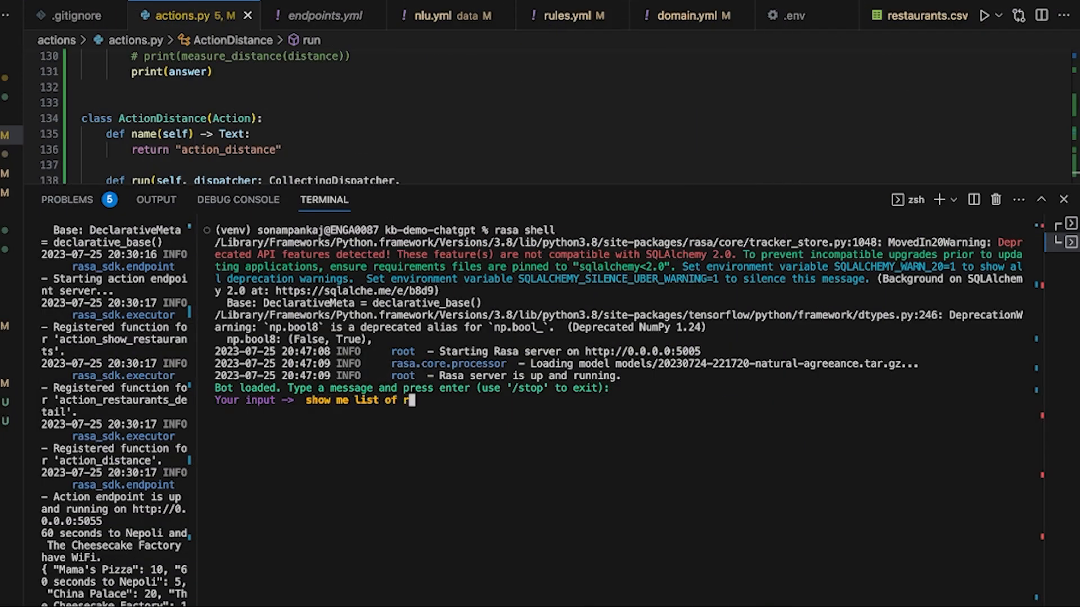
- Ask the rasa shell bot for the restaurant list, which have WiFi, and which is closest, then view the restaurants CSV
{"action": "type", "text": "estaurants"}
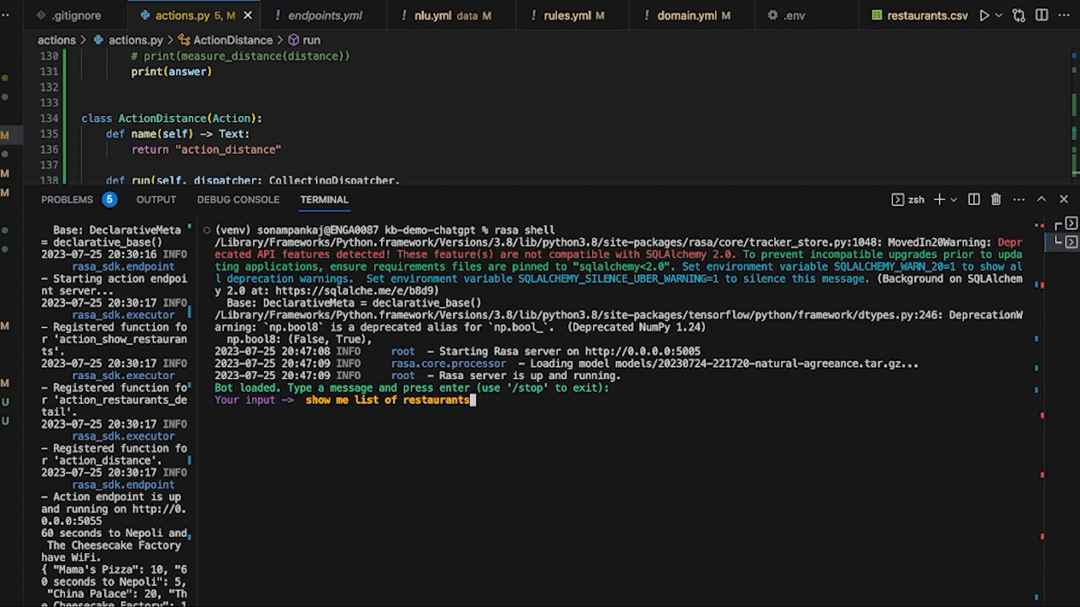
{"action": "type", "text": "which of these have wifi"}
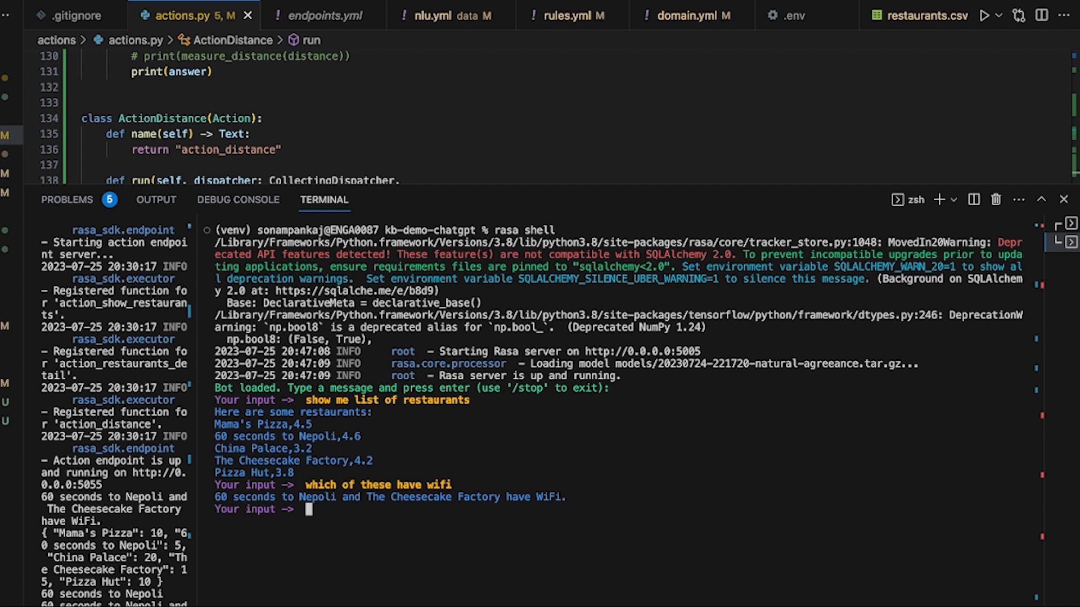
{"action": "type", "text": "which of these is the closest"}
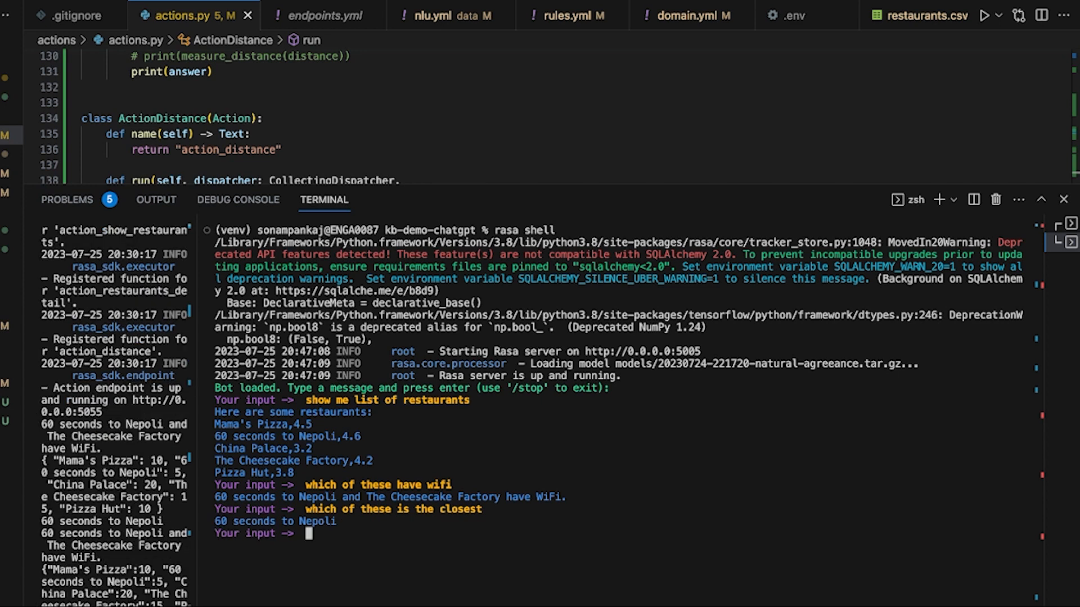
{"action": "mouse_move", "coordinate": [384, 405]}
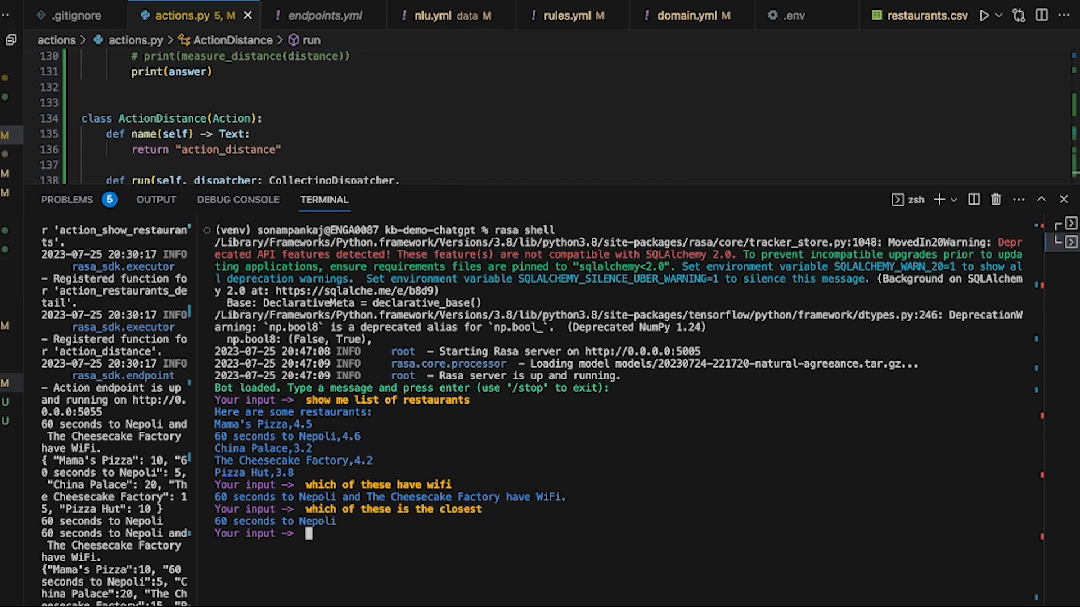
{"action": "left_click", "coordinate": [922, 16]}
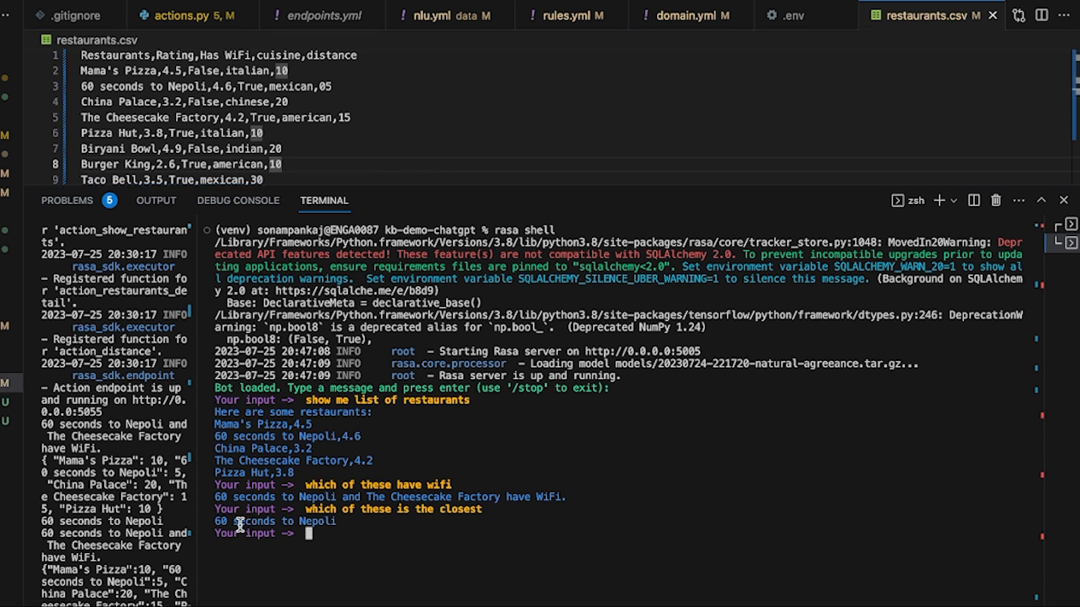
{"action": "mouse_move", "coordinate": [322, 523]}
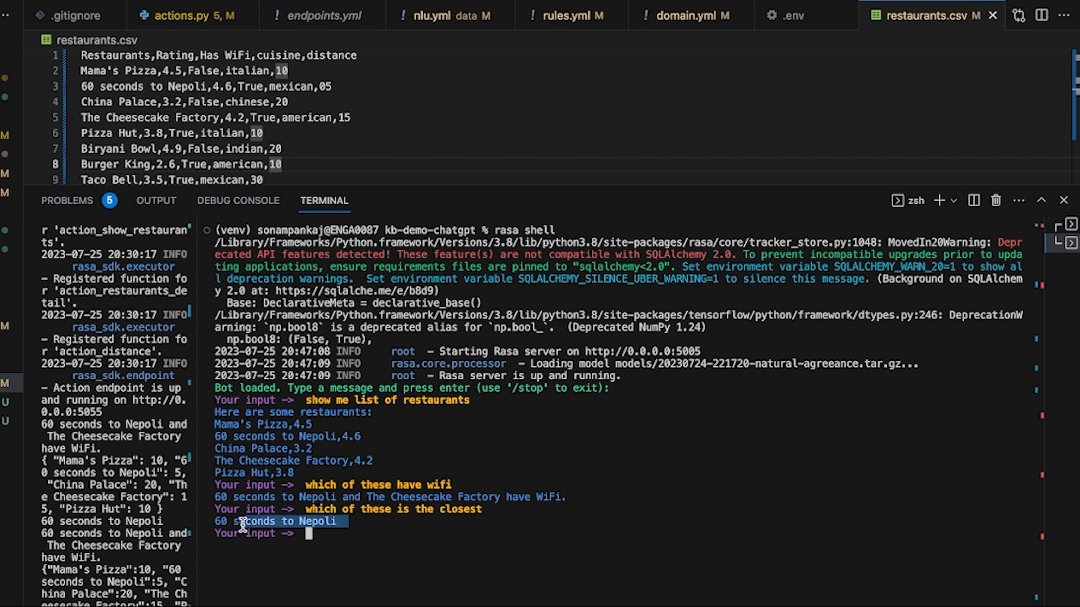
{"action": "mouse_move", "coordinate": [355, 545]}
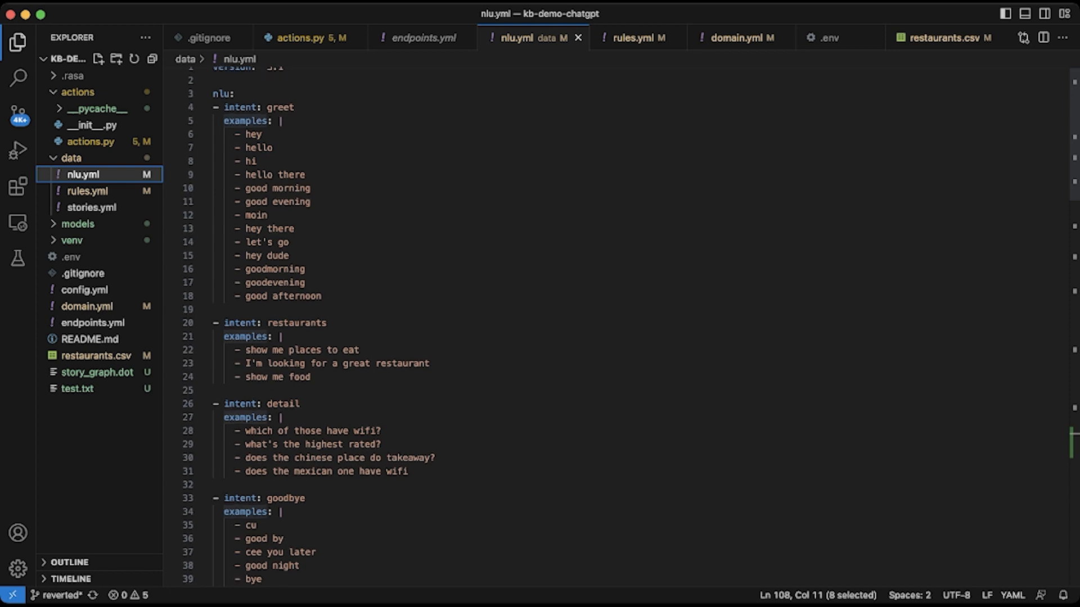
- Review the distance intent examples in nlu.yml
{"action": "scroll", "scroll_direction": "down", "scroll_amount": 3}
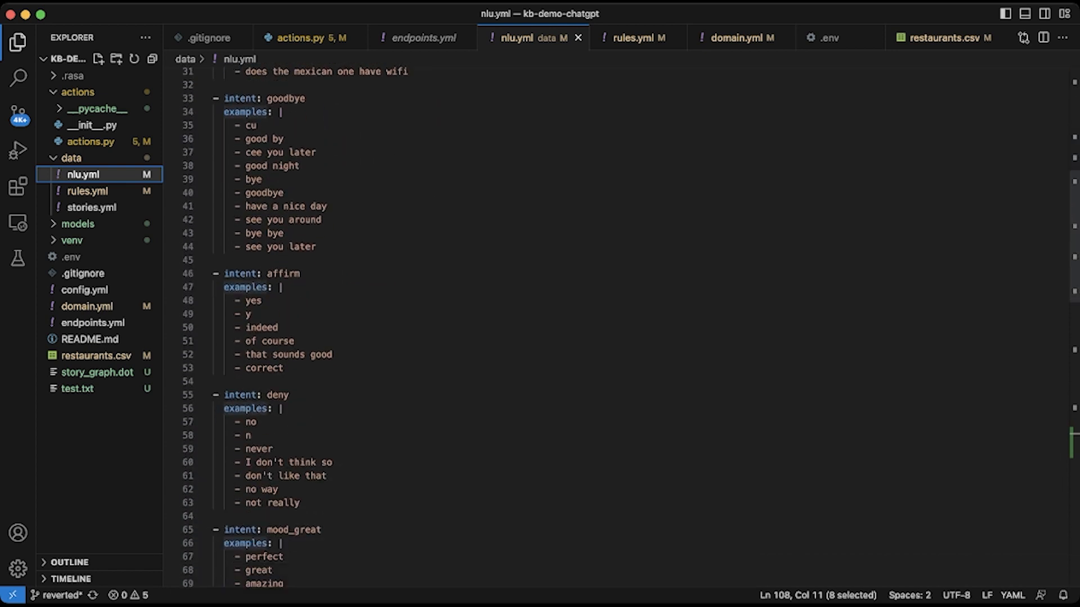
{"action": "scroll", "scroll_direction": "down", "scroll_amount": 3}
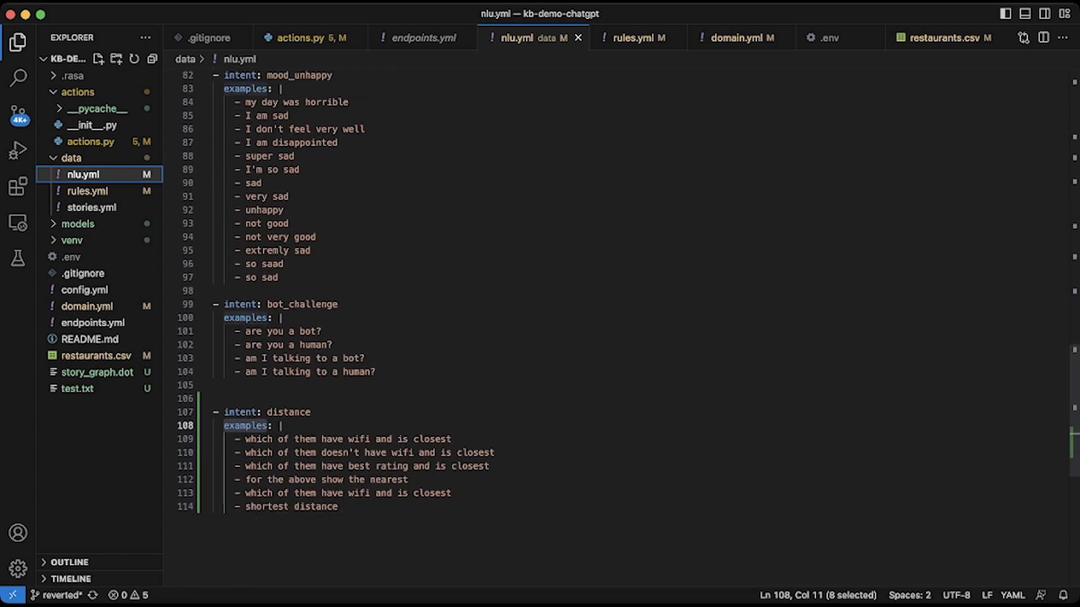
{"action": "scroll", "scroll_direction": "down", "scroll_amount": 3}
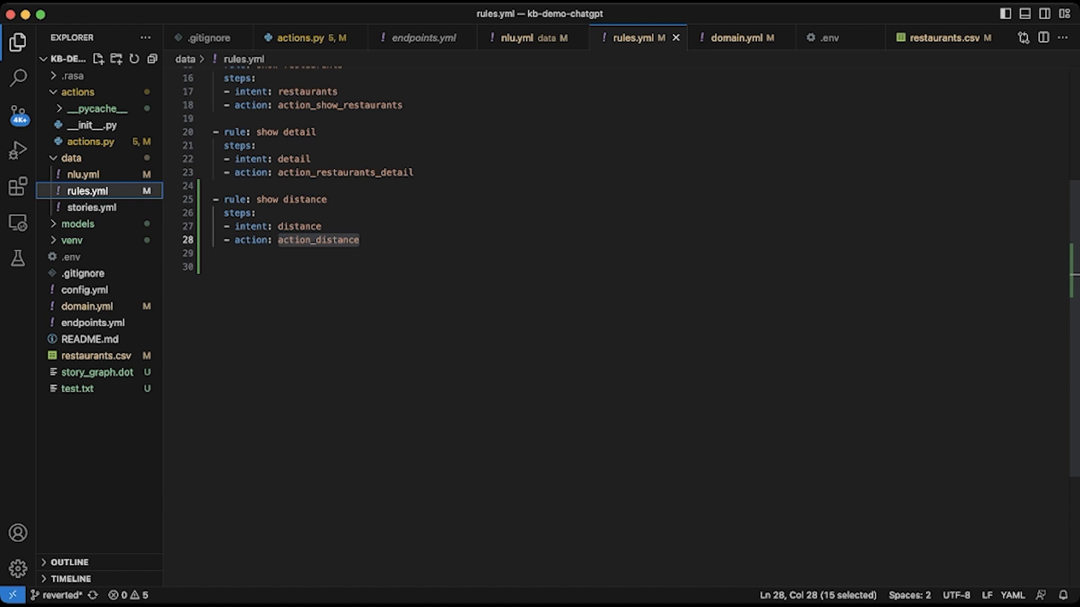
- Check action_distance in domain.yml and return to actions.py
{"action": "left_click", "coordinate": [737, 37]}
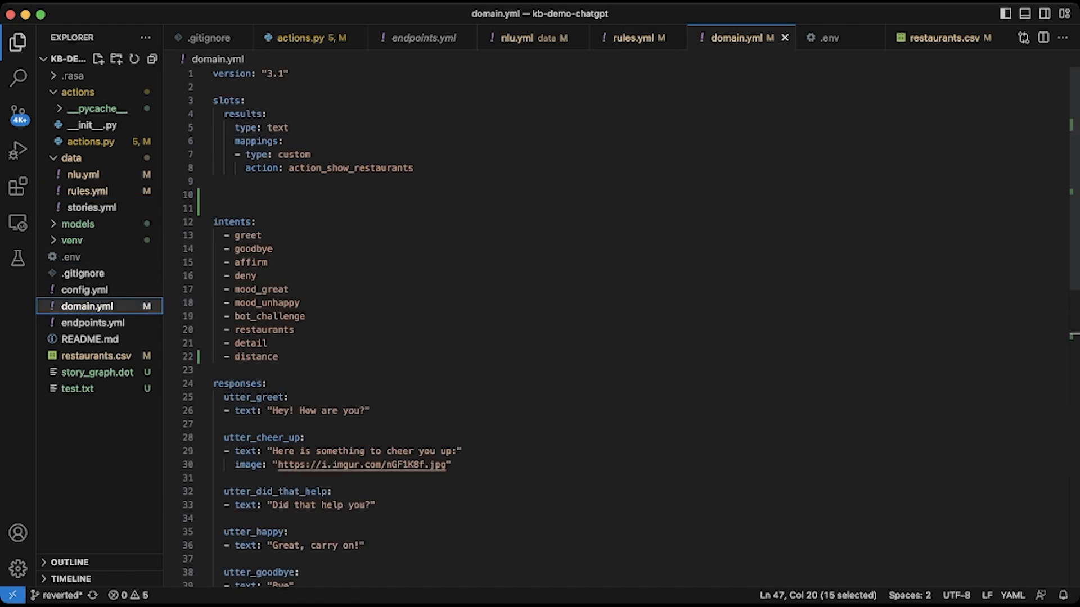
{"action": "scroll", "scroll_direction": "down", "scroll_amount": 3}
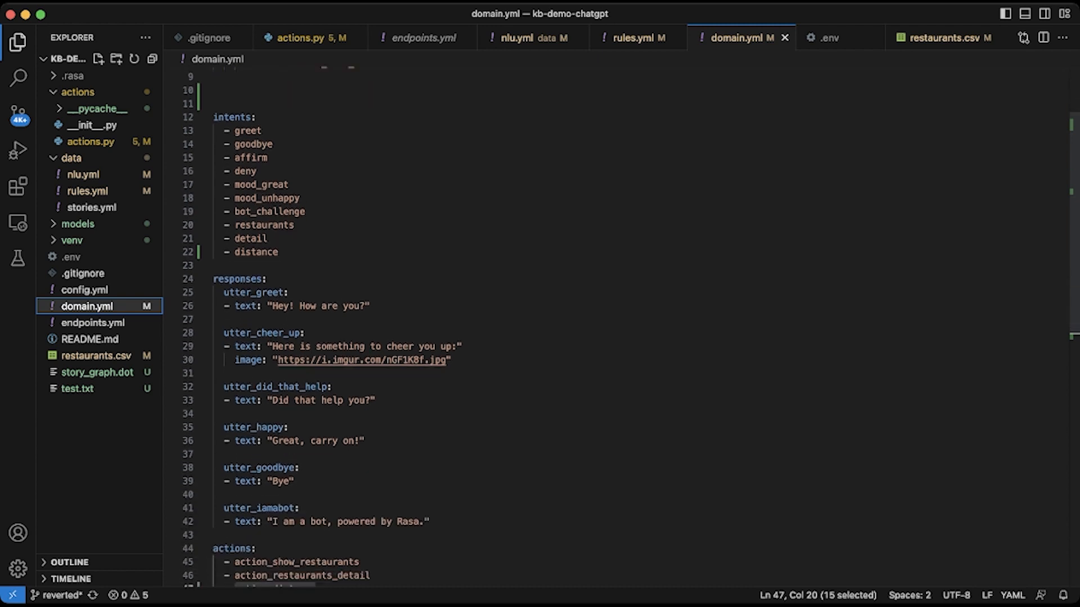
{"action": "scroll", "scroll_direction": "down", "scroll_amount": 3}
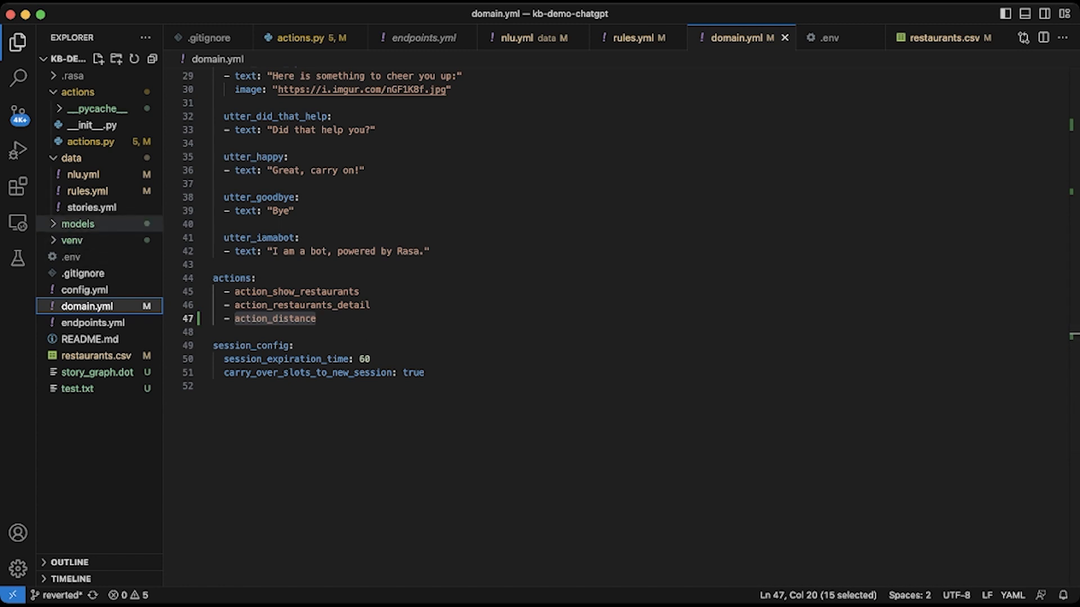
{"action": "left_click", "coordinate": [299, 37]}
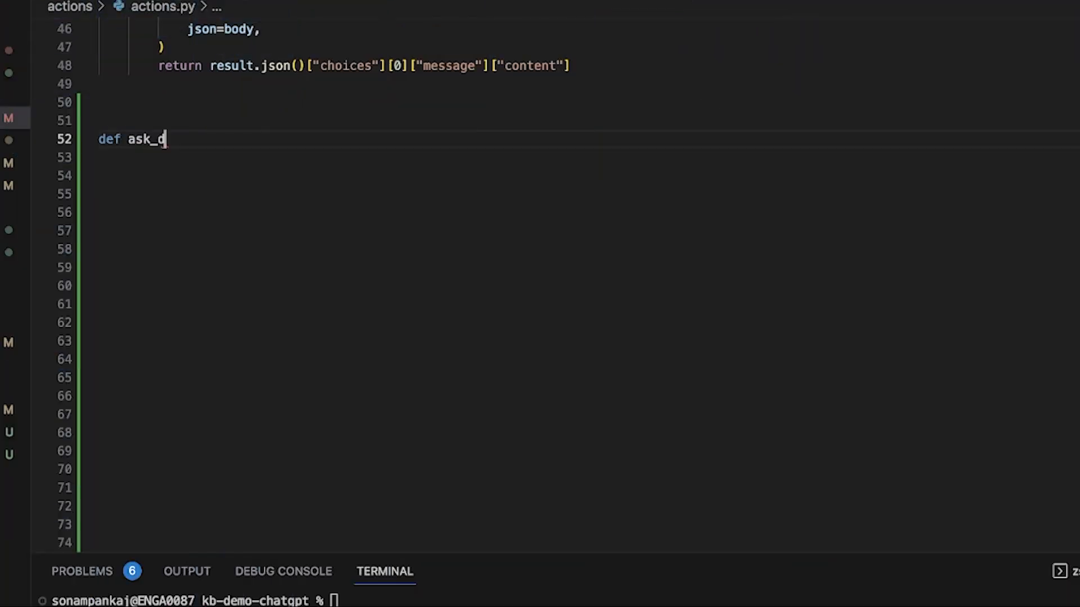
- Define ask_distance(restaurant_list) in actions.py
{"action": "type", "text": "istance()"}
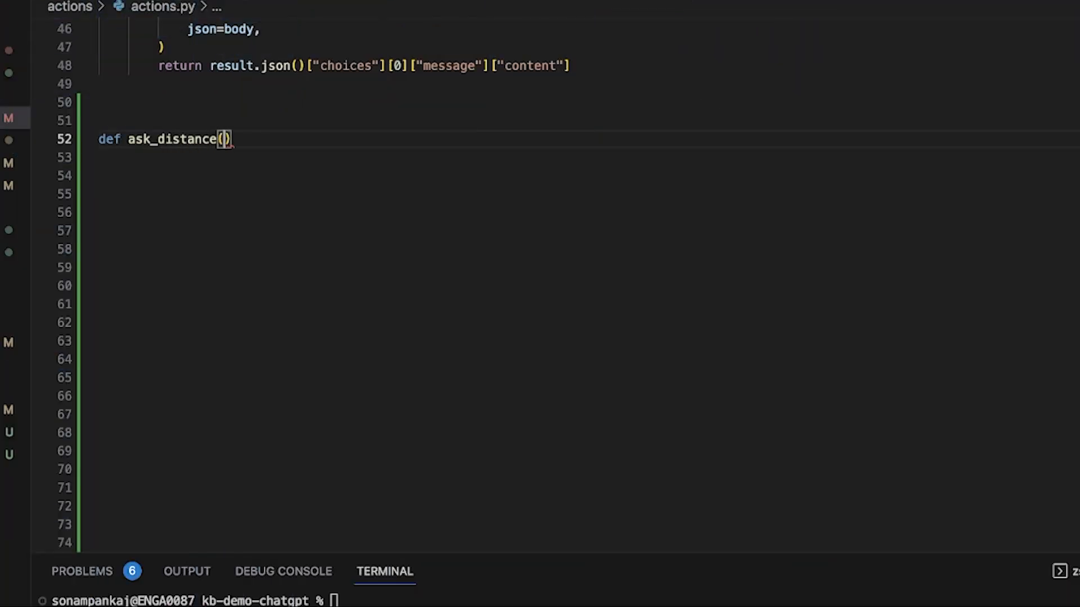
{"action": "type", "text": "restaur"}
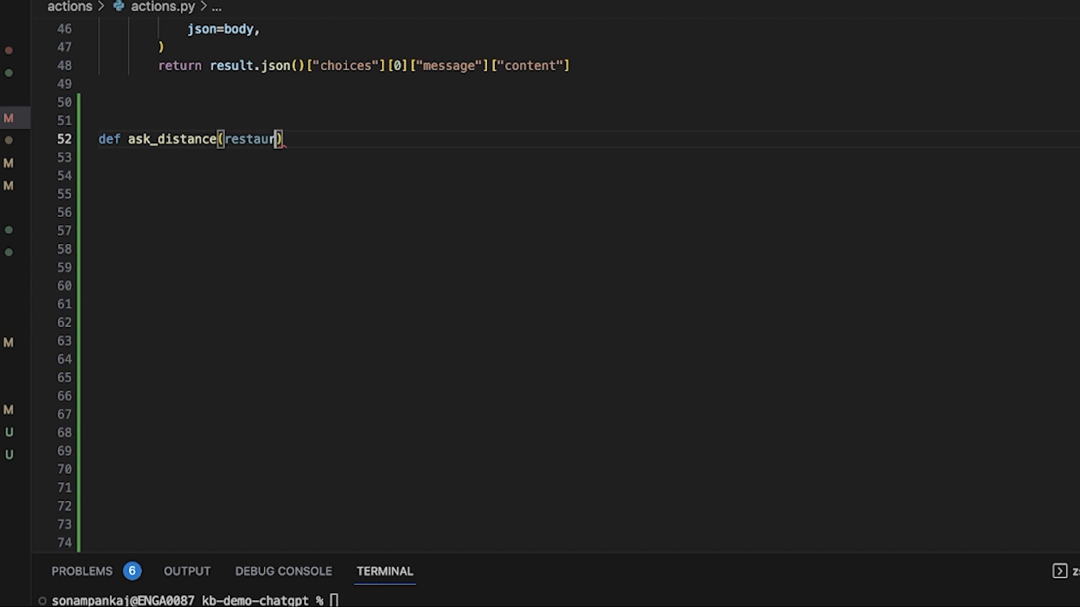
{"action": "type", "text": "ant_li"}
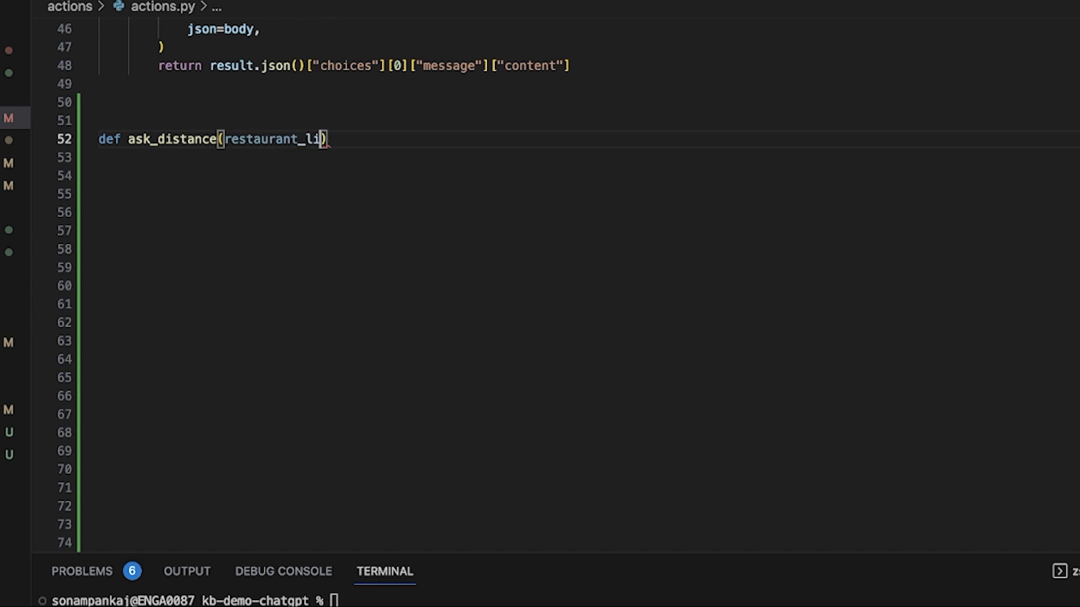
{"action": "type", "text": "st"}
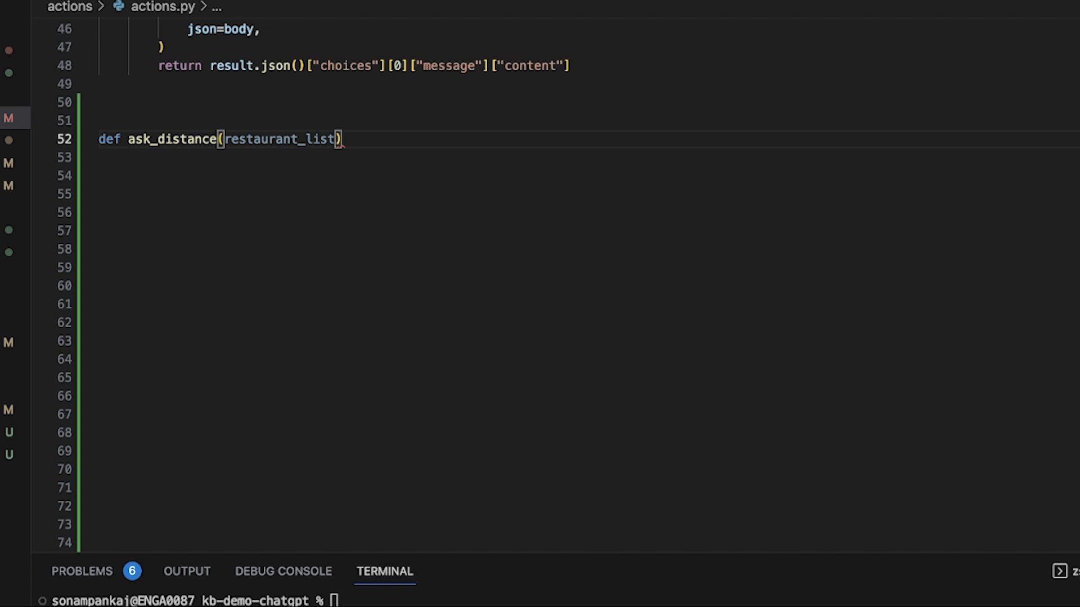
{"action": "type", "text": ":"}
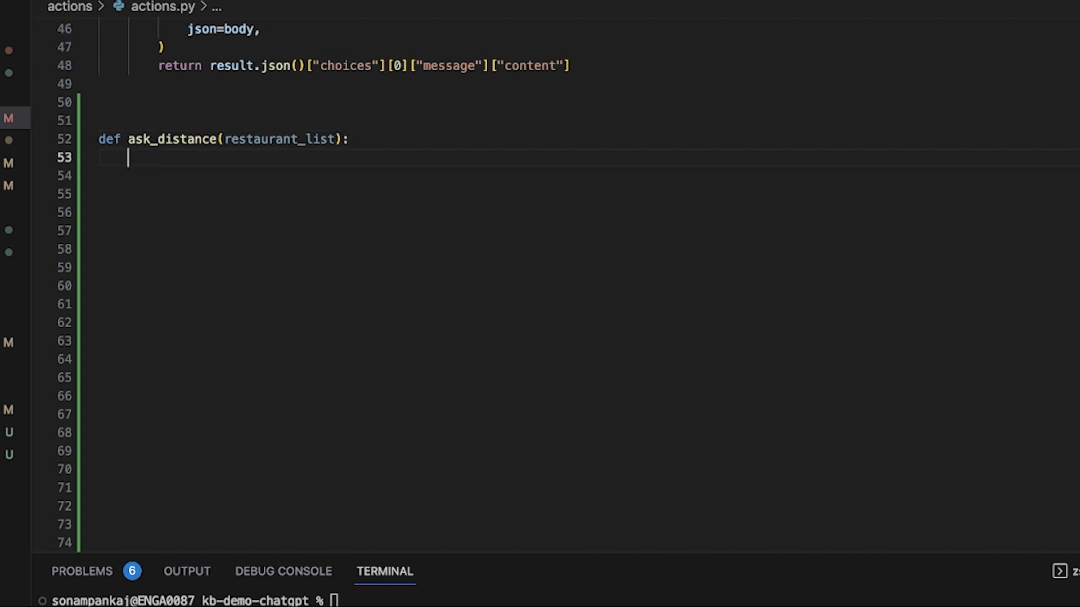
- Build content = "measure the shortest distance to the restaurant" + "/n/n" prompt
{"action": "type", "text": "content ="}
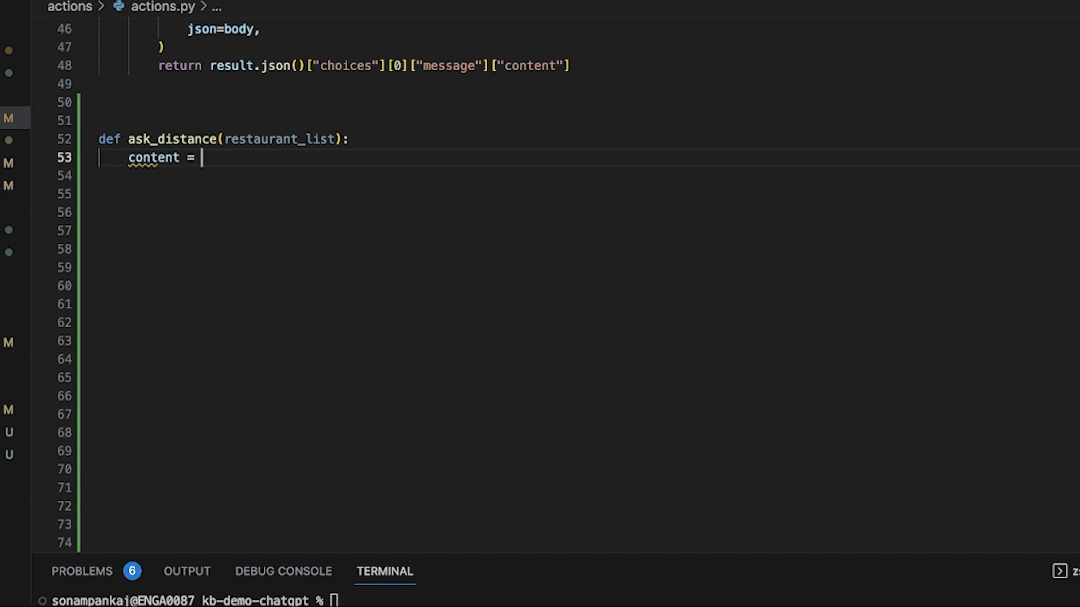
{"action": "type", "text": "\"me"}
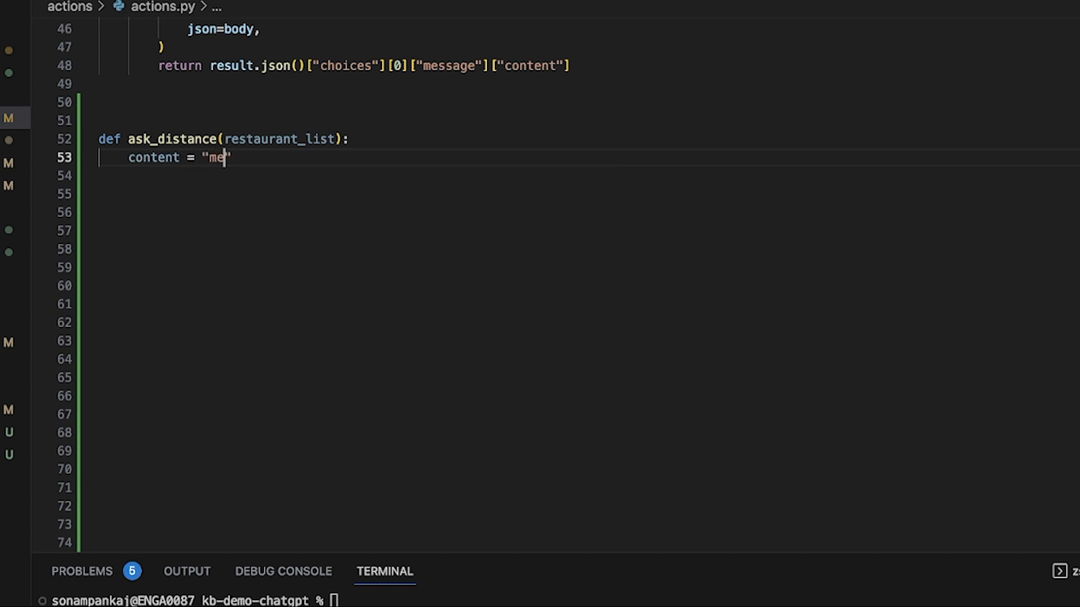
{"action": "type", "text": "asure the shor"}
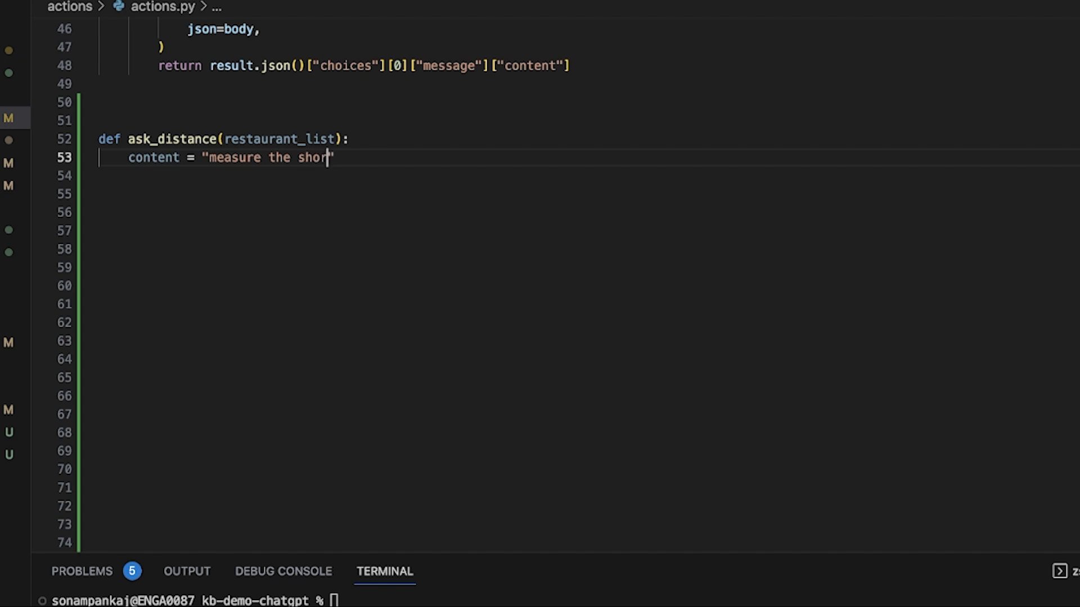
{"action": "type", "text": "test dista"}
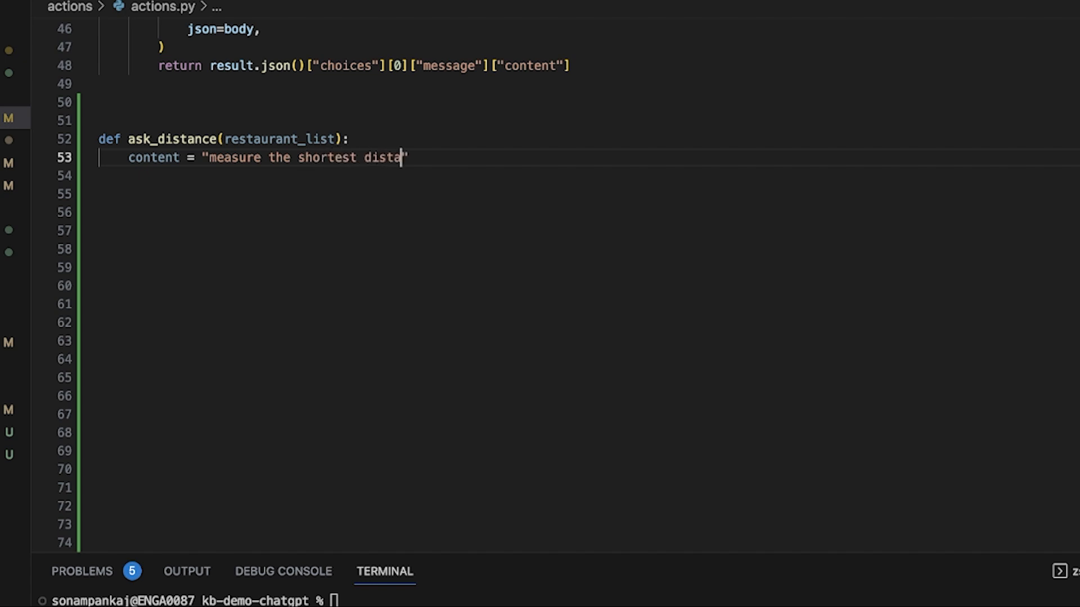
{"action": "type", "text": "nce to the"}
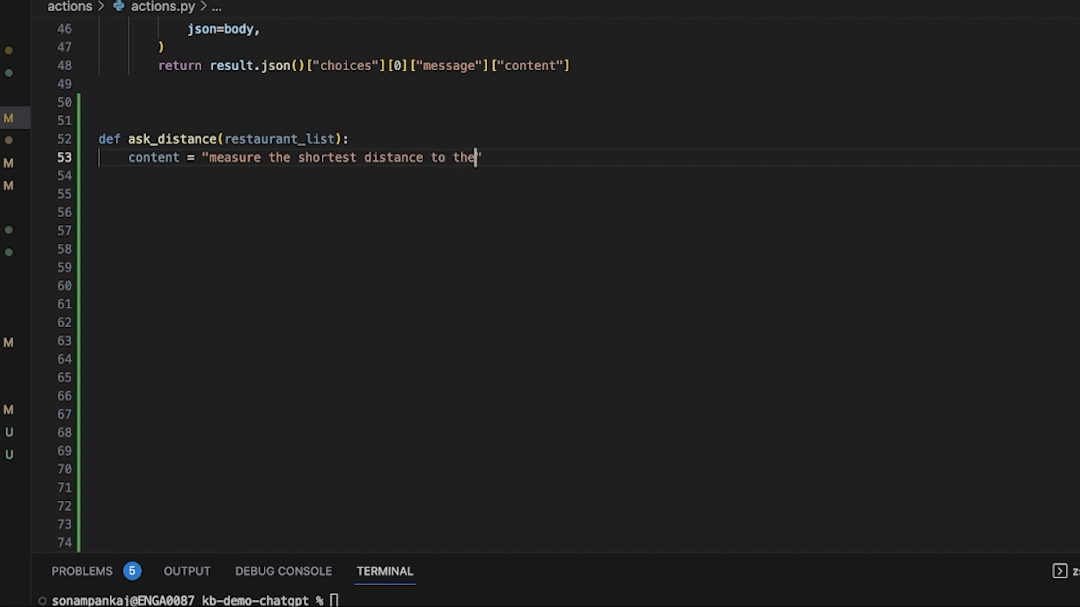
{"action": "type", "text": "restaur"}
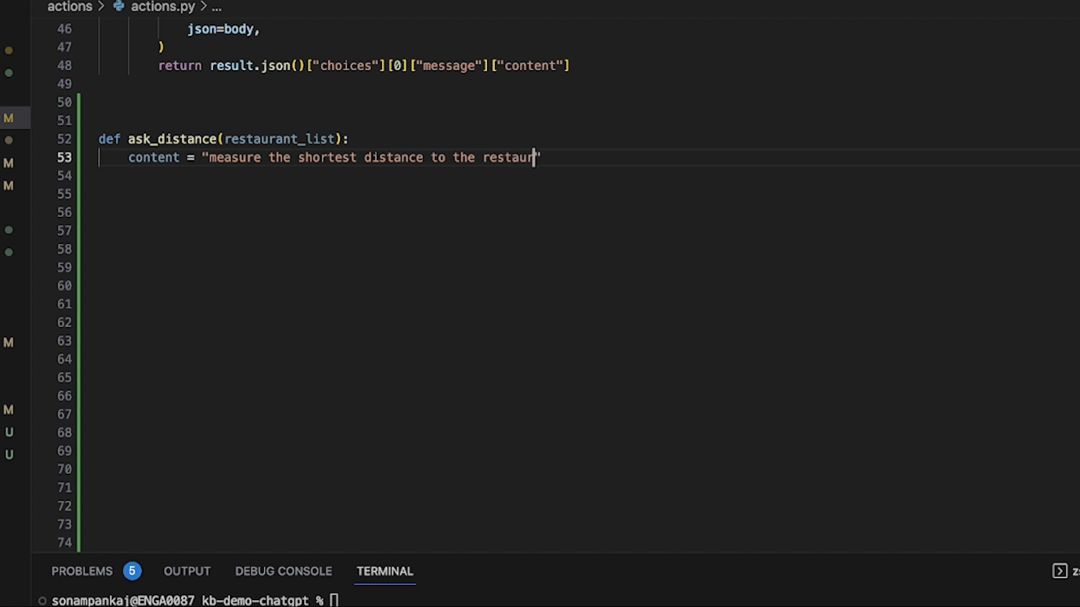
{"action": "type", "text": "ant\""}
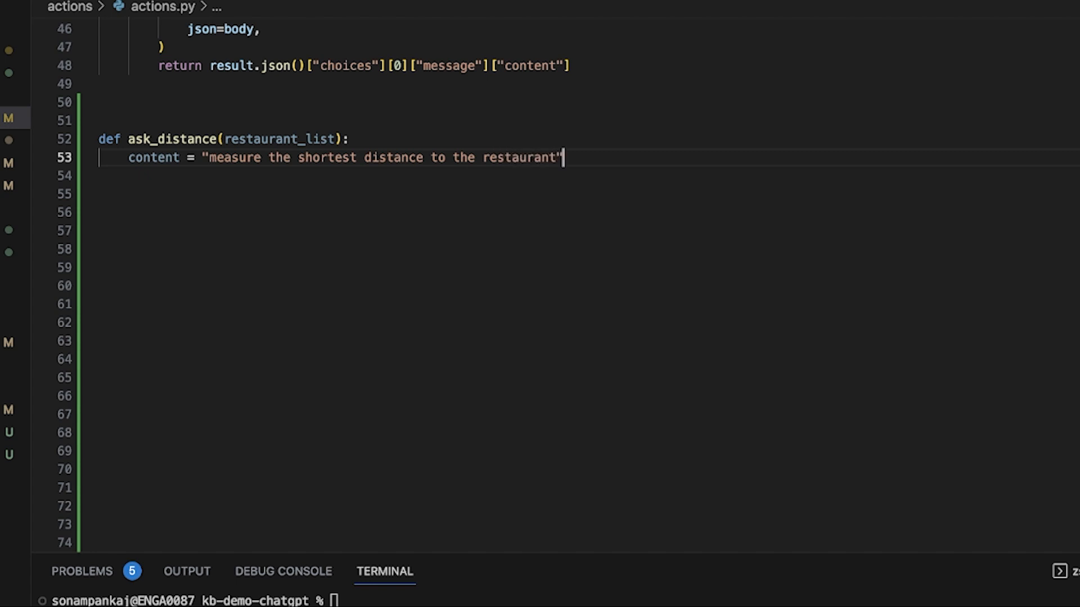
{"action": "type", "text": "+"}
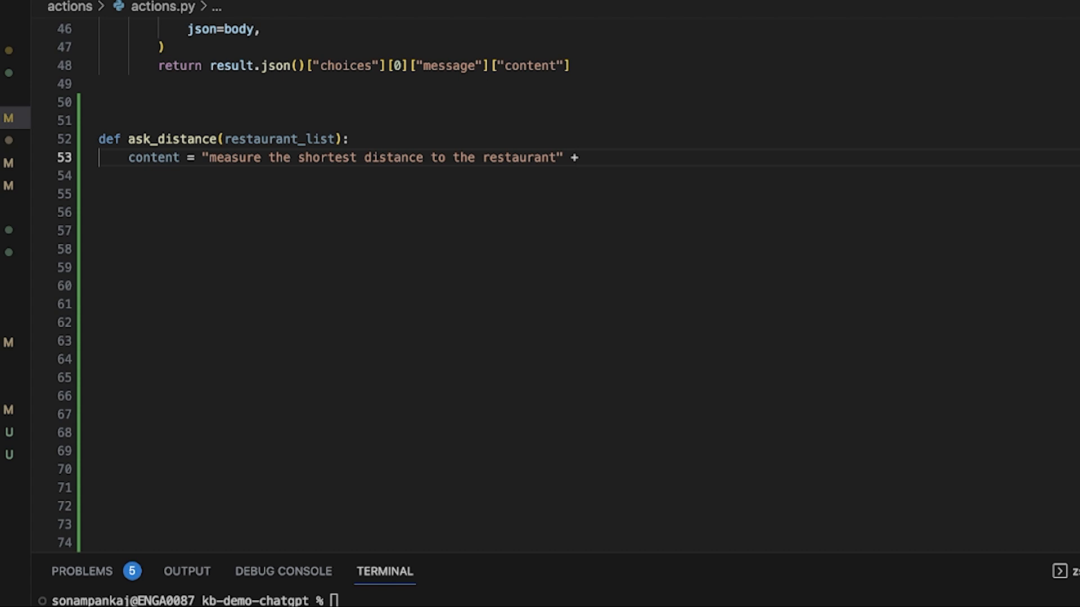
{"action": "type", "text": "/n/n' + restaurant_list"}
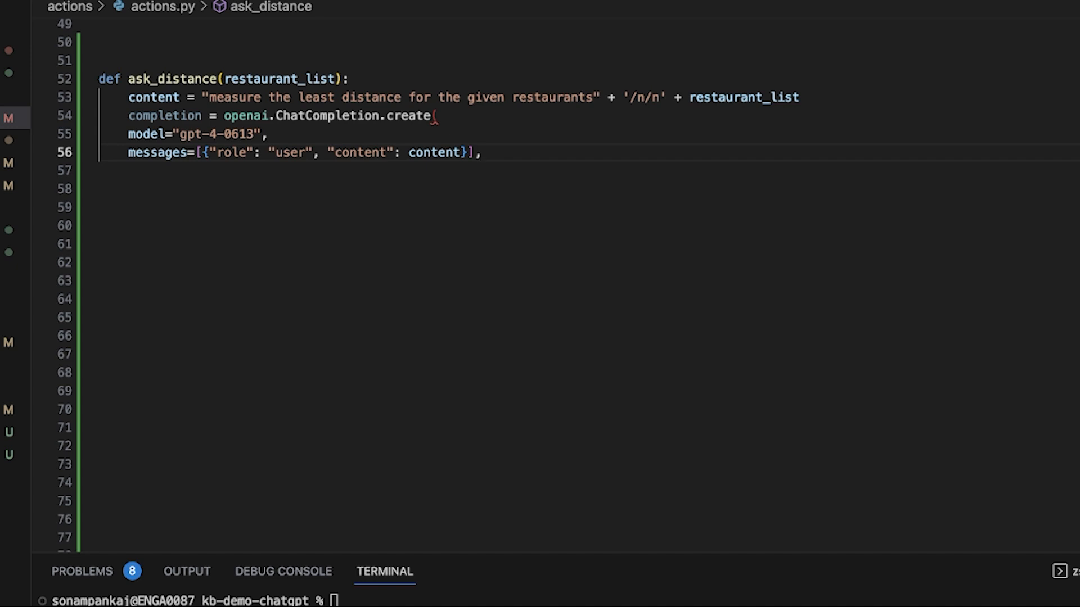
- Continue the gpt-4-0613 ChatCompletion call after the messages argument
{"action": "left_click", "coordinate": [483, 152]}
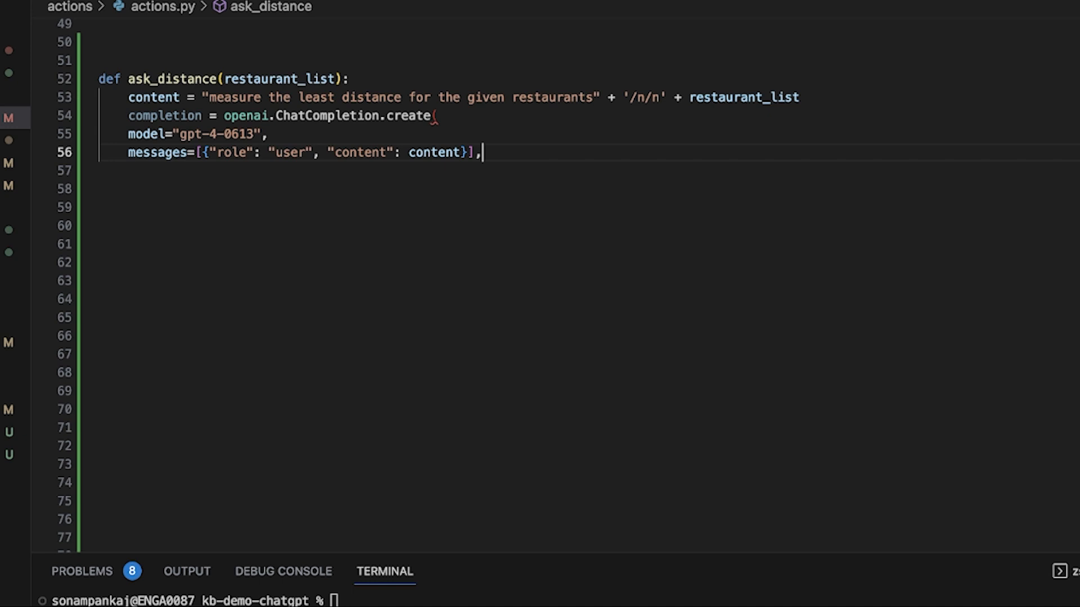
{"action": "mouse_move", "coordinate": [744, 97]}
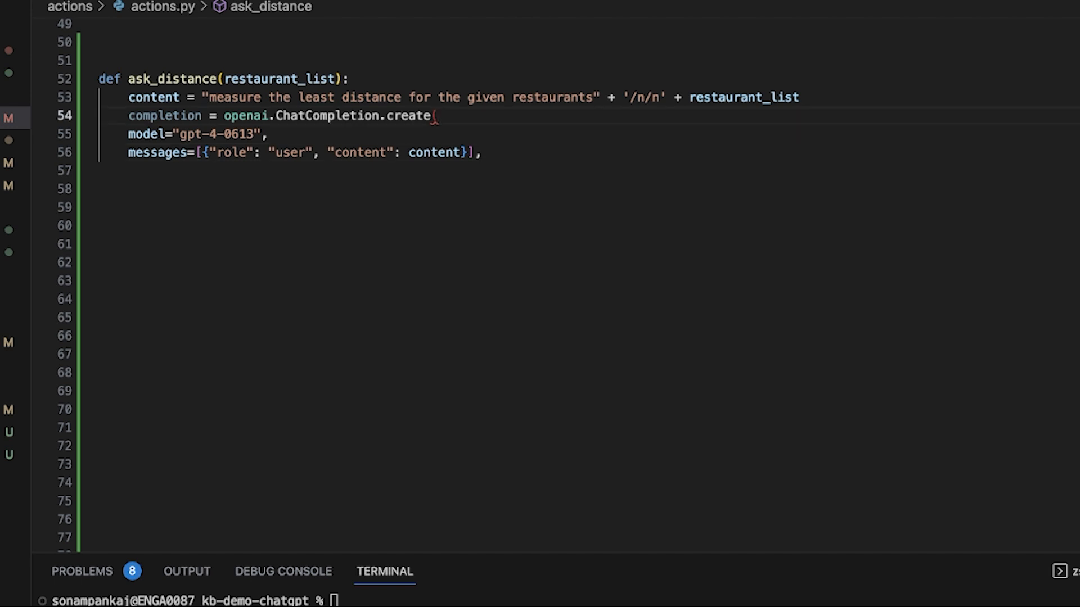
{"action": "mouse_move", "coordinate": [147, 135]}
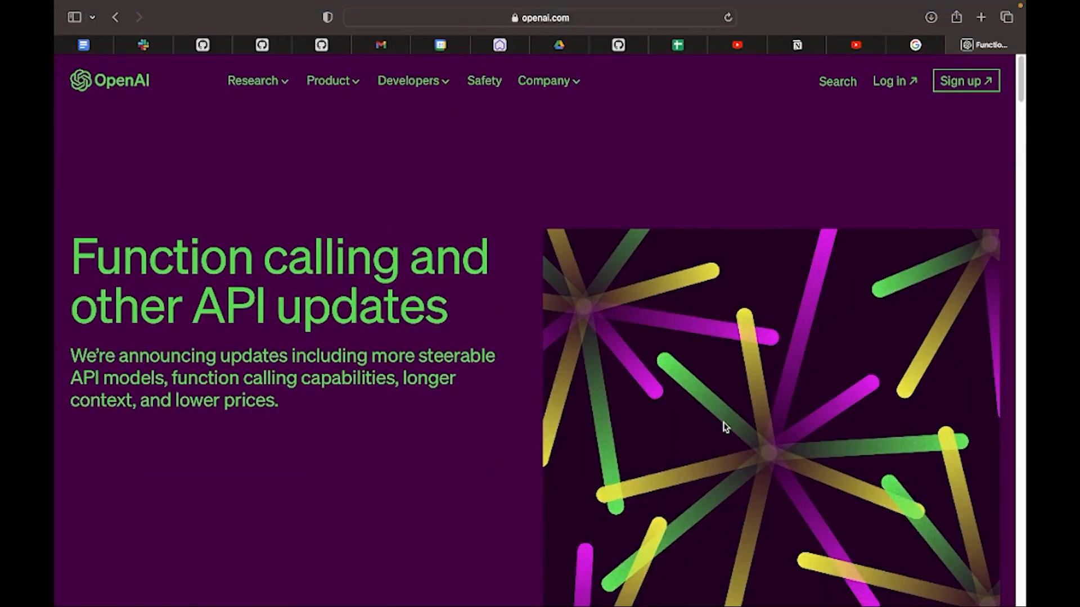
- Read OpenAI's function calling announcement and select the gpt-4-0613 model name
{"action": "scroll", "scroll_direction": "down", "scroll_amount": 3}
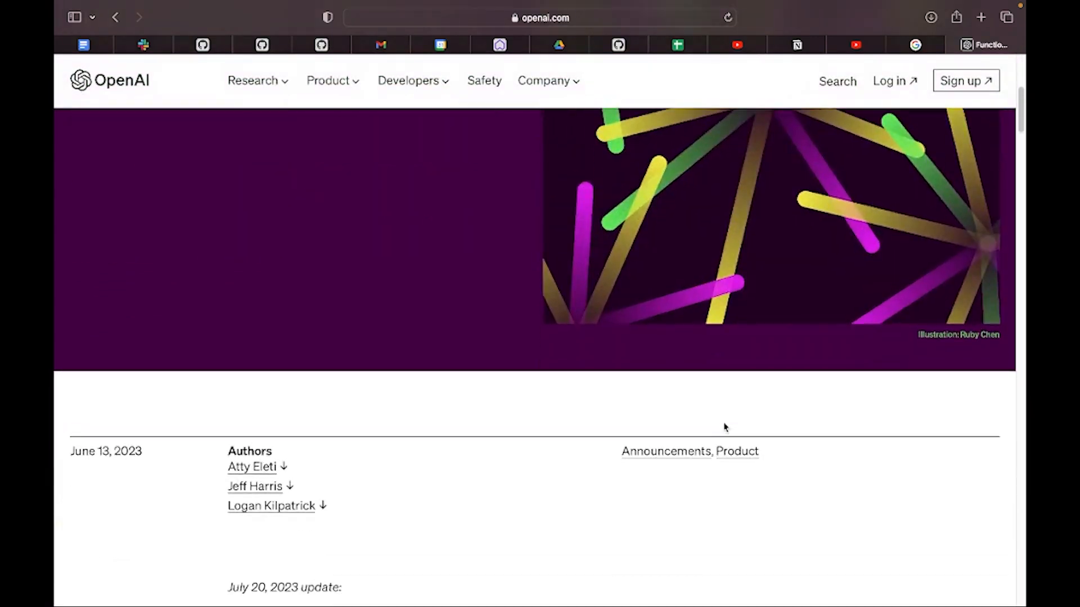
{"action": "scroll", "scroll_direction": "down", "scroll_amount": 3}
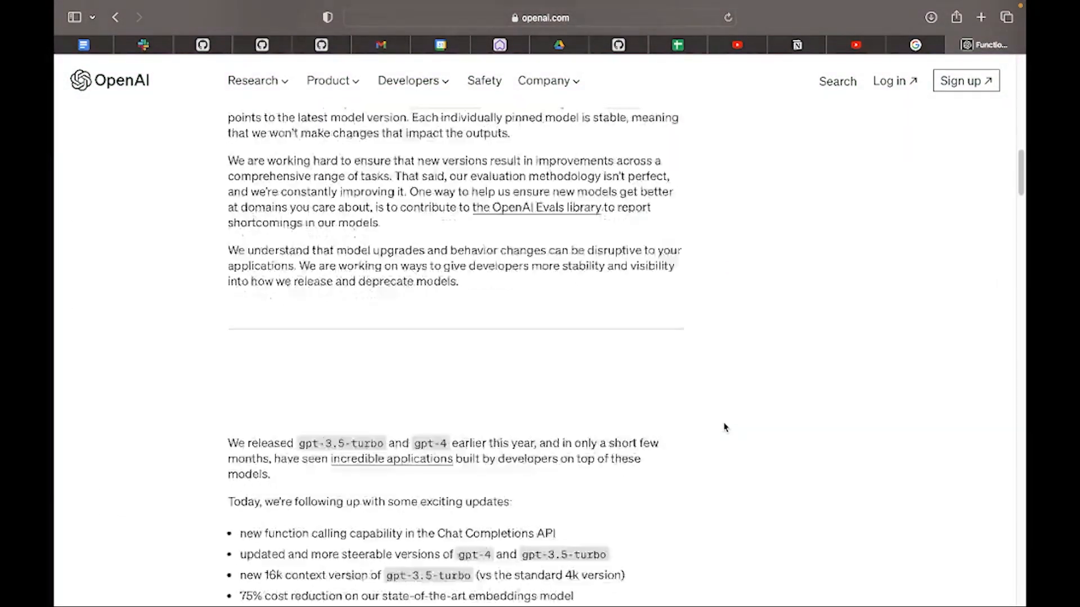
{"action": "scroll", "scroll_direction": "down", "scroll_amount": 3}
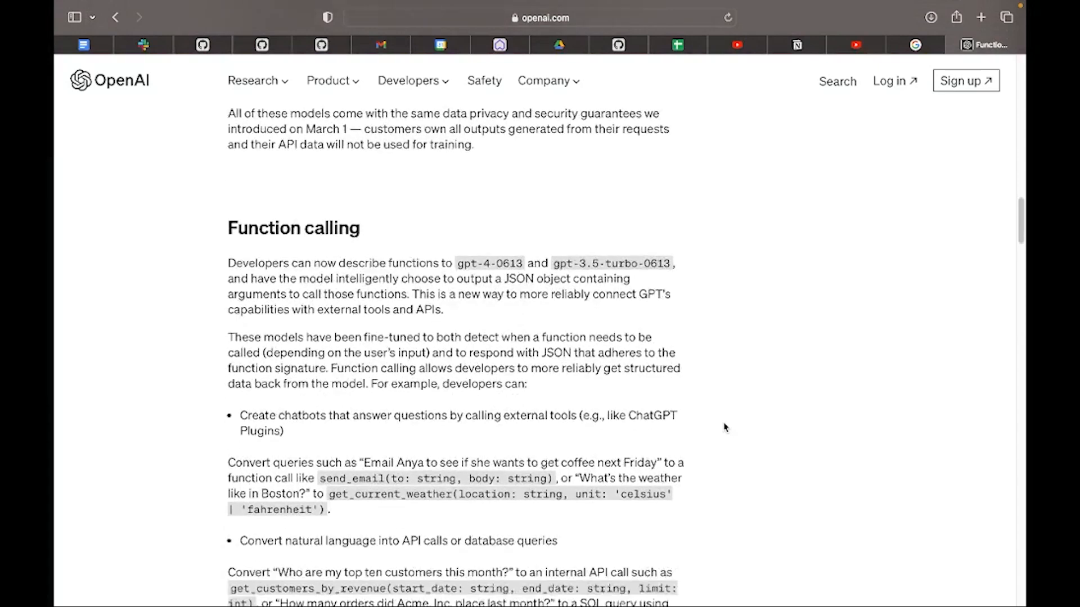
{"action": "scroll", "scroll_direction": "down", "scroll_amount": 3}
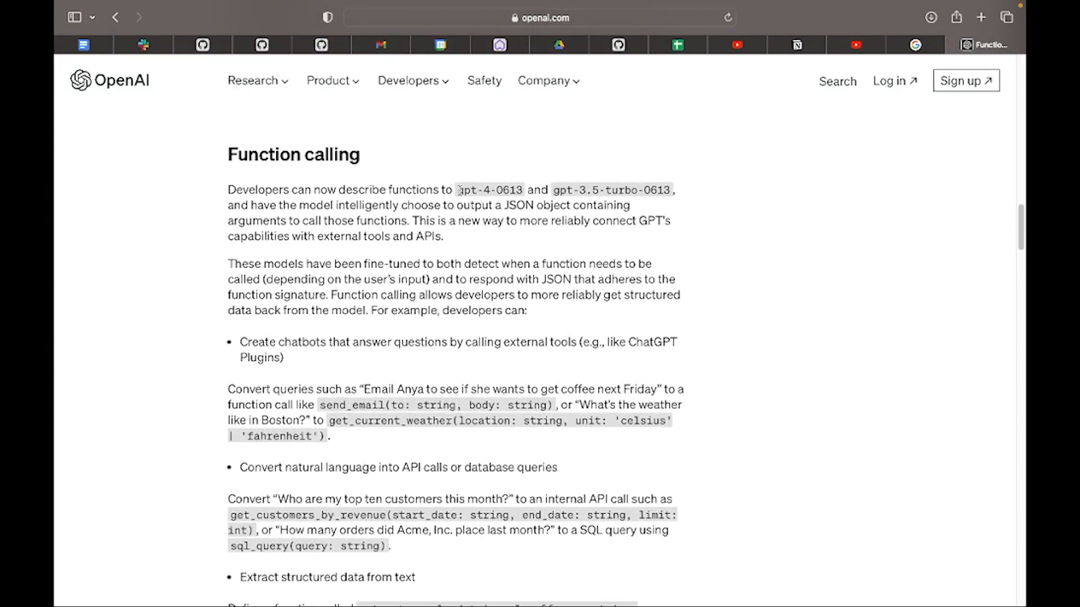
{"action": "double_click", "coordinate": [488, 188]}
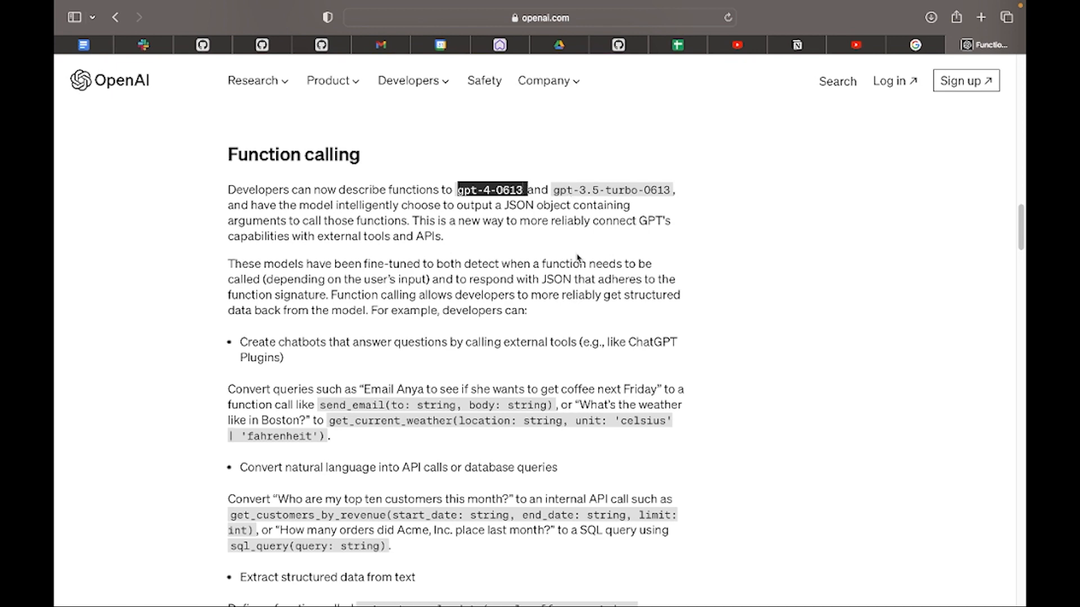
- Read the function-calling example and New models sections of the post
{"action": "scroll", "scroll_direction": "down", "scroll_amount": 3}
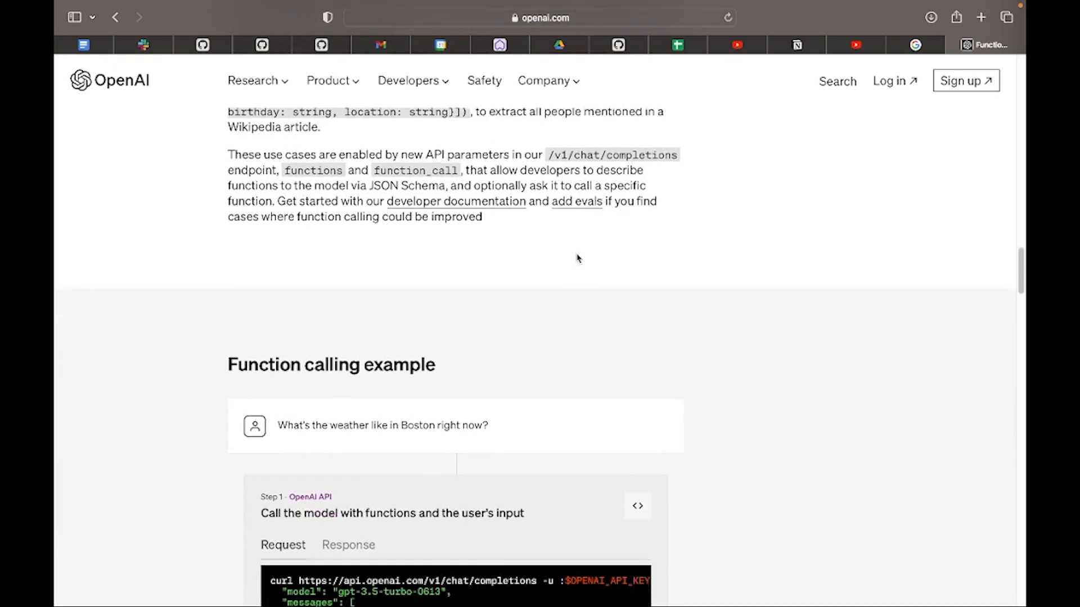
{"action": "scroll", "scroll_direction": "down", "scroll_amount": 3}
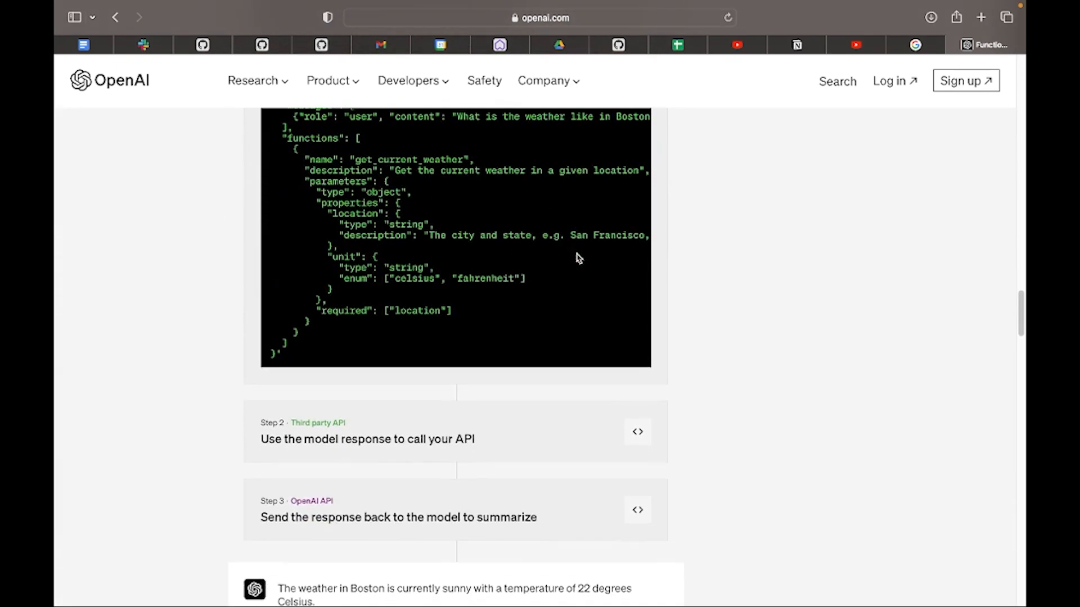
{"action": "scroll", "scroll_direction": "down", "scroll_amount": 3}
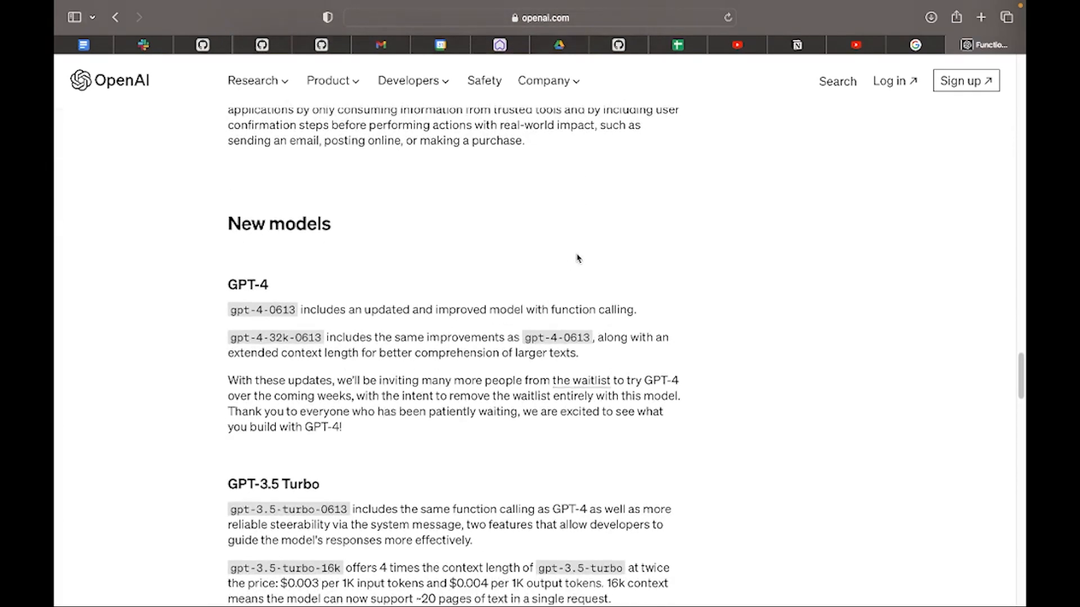
{"action": "scroll", "scroll_direction": "down", "scroll_amount": 3}
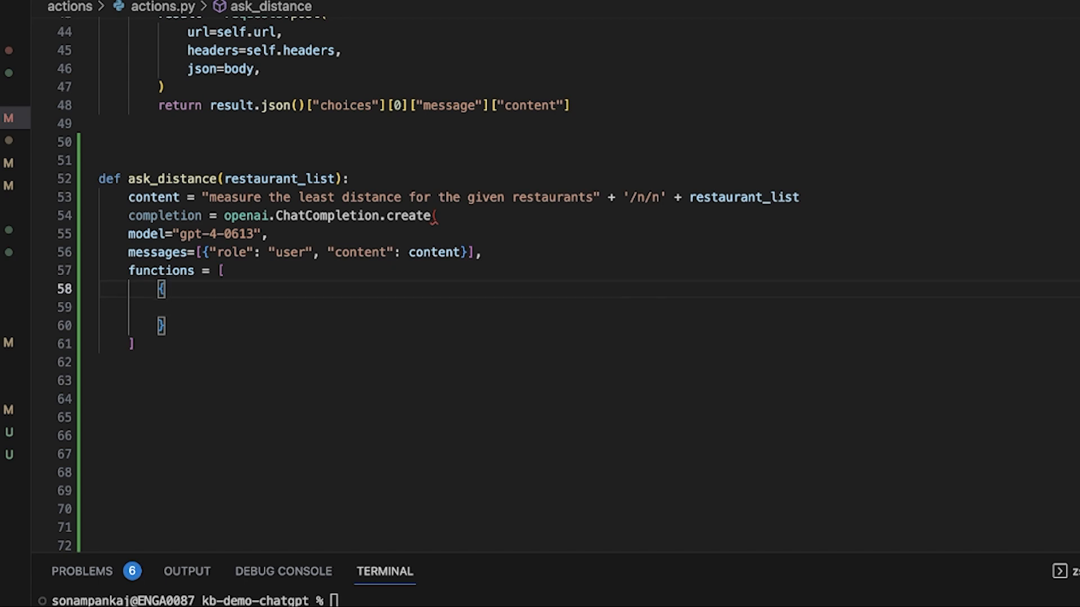
- Give the get_distance function schema a name and a measure-distance description
{"action": "type", "text": "\"name\":"}
{"action": "type", "text": "\"d"}
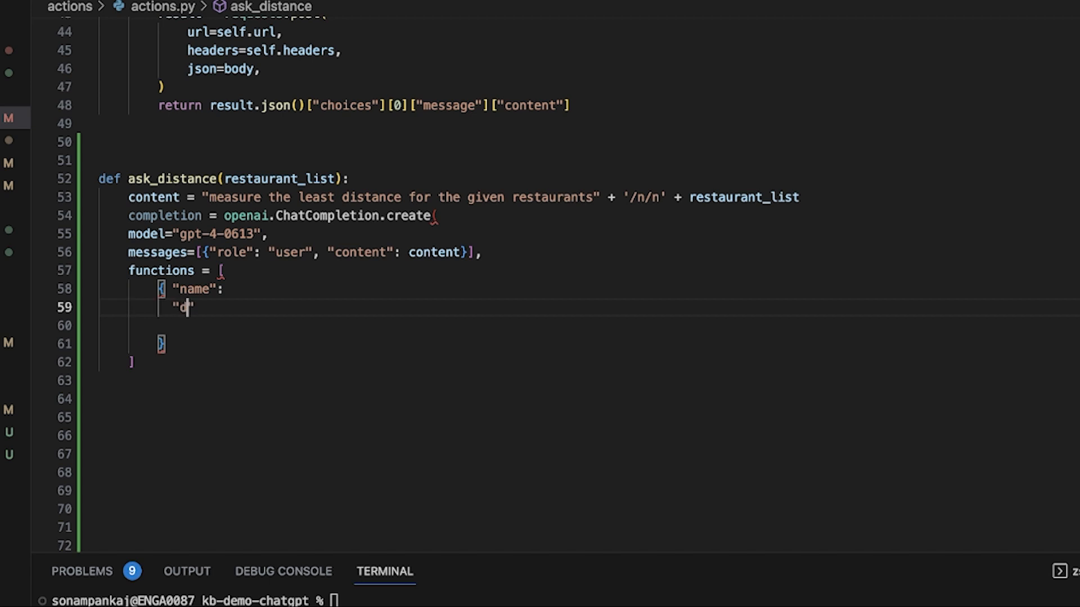
{"action": "type", "text": "descriptio"}
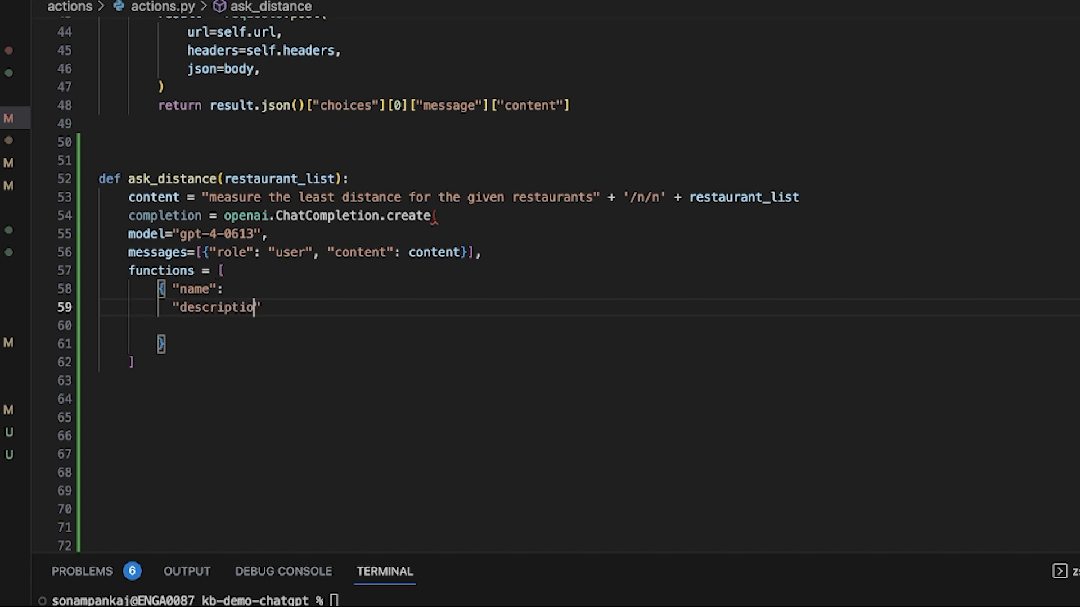
{"action": "type", "text": "n"}
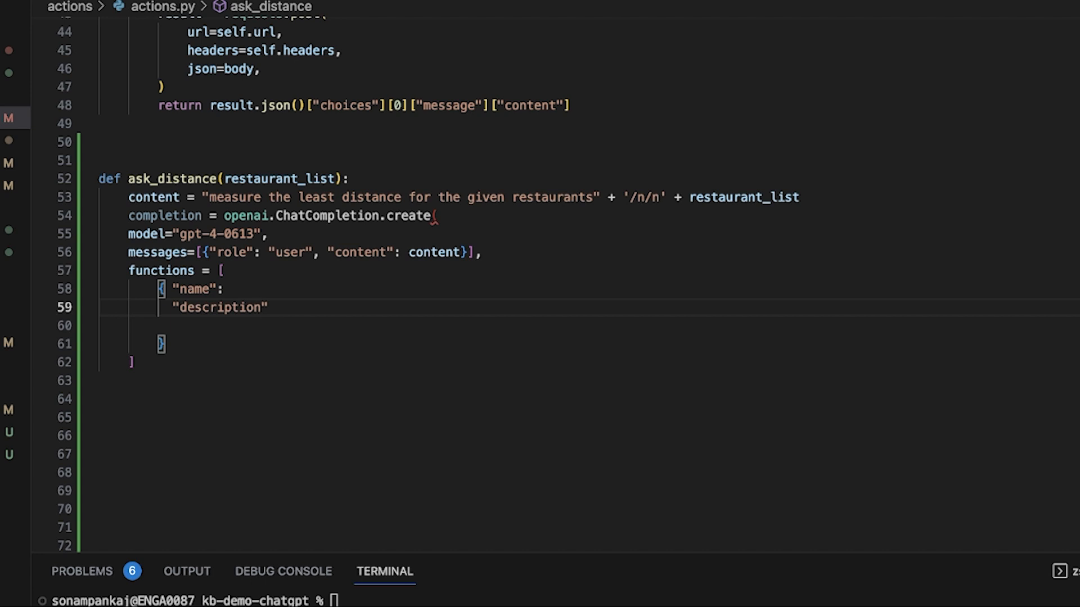
{"action": "double_click", "coordinate": [221, 307]}
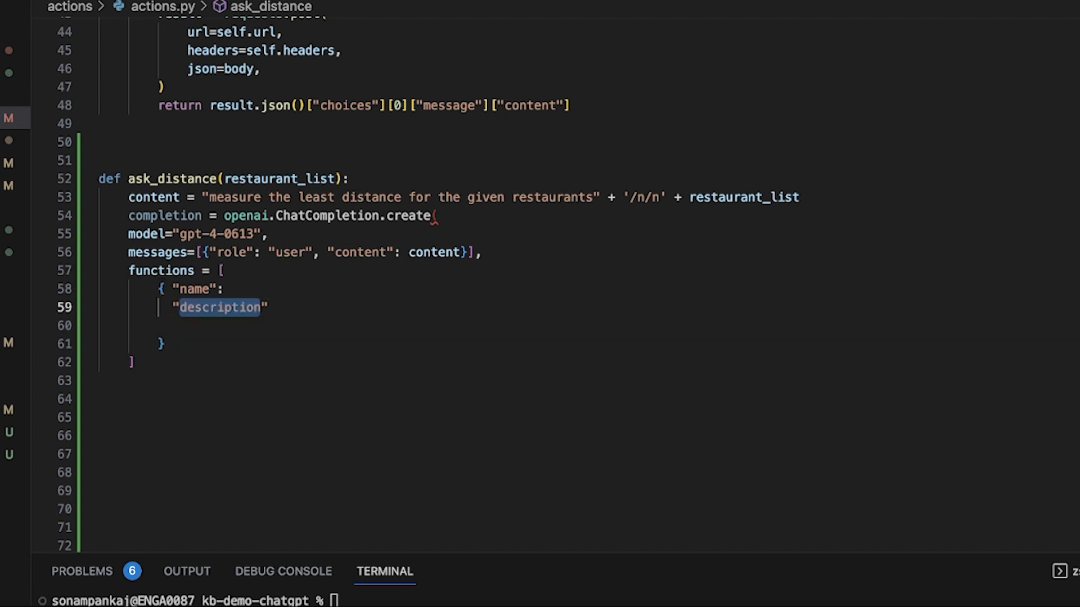
{"action": "type", "text": "\"\""}
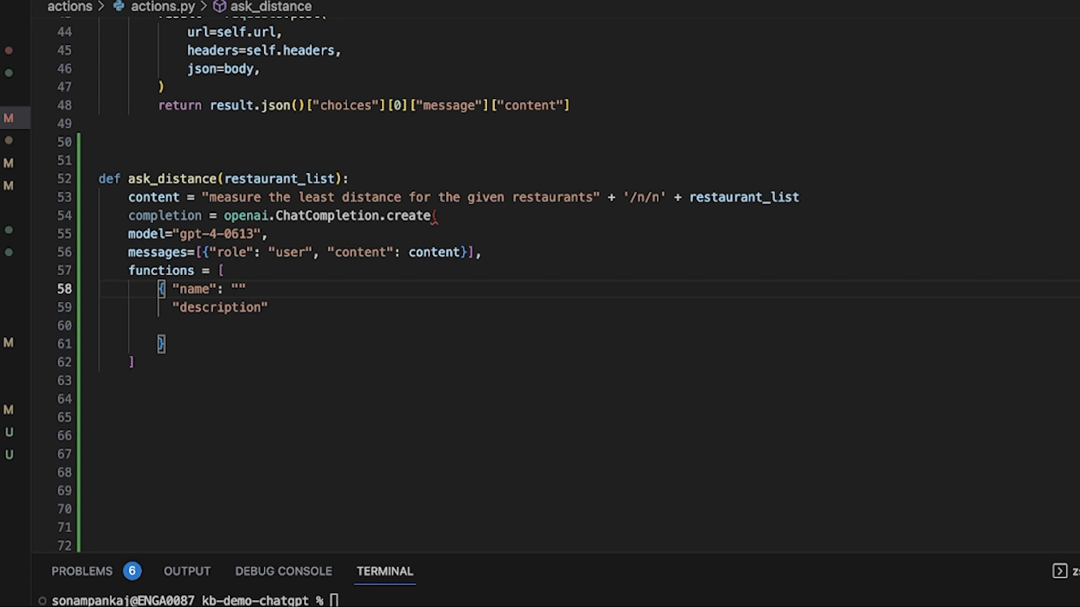
{"action": "type", "text": "measure"}
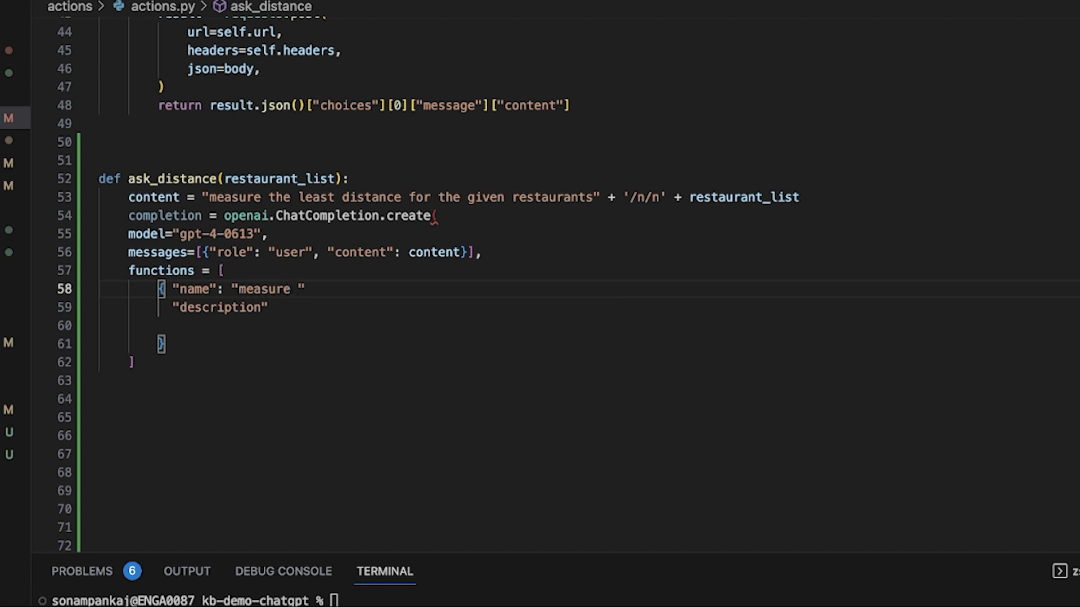
{"action": "type", "text": "distance"}
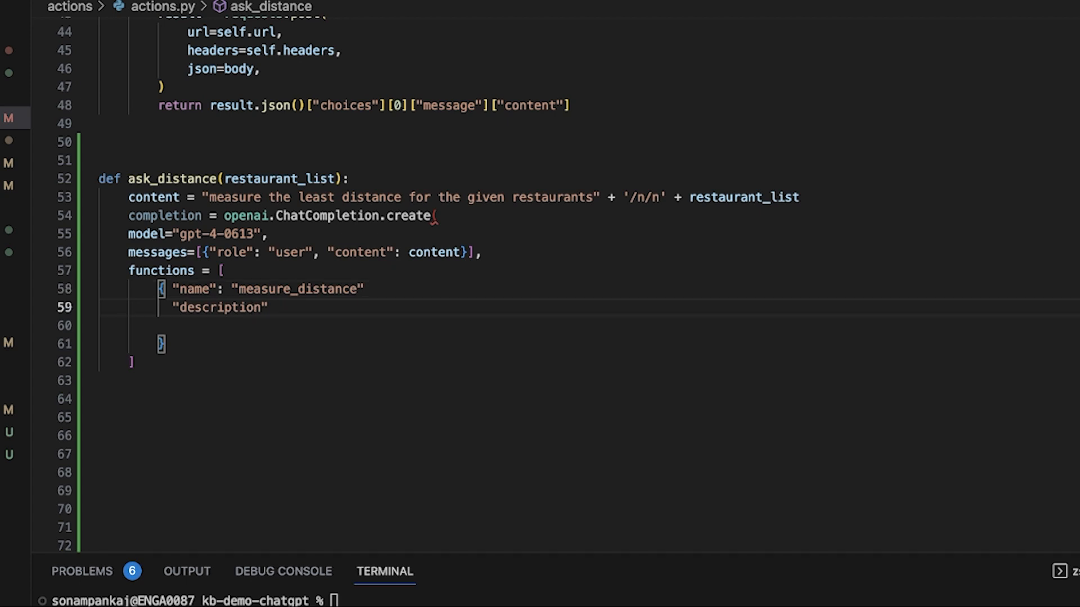
{"action": "type", "text": ":"}
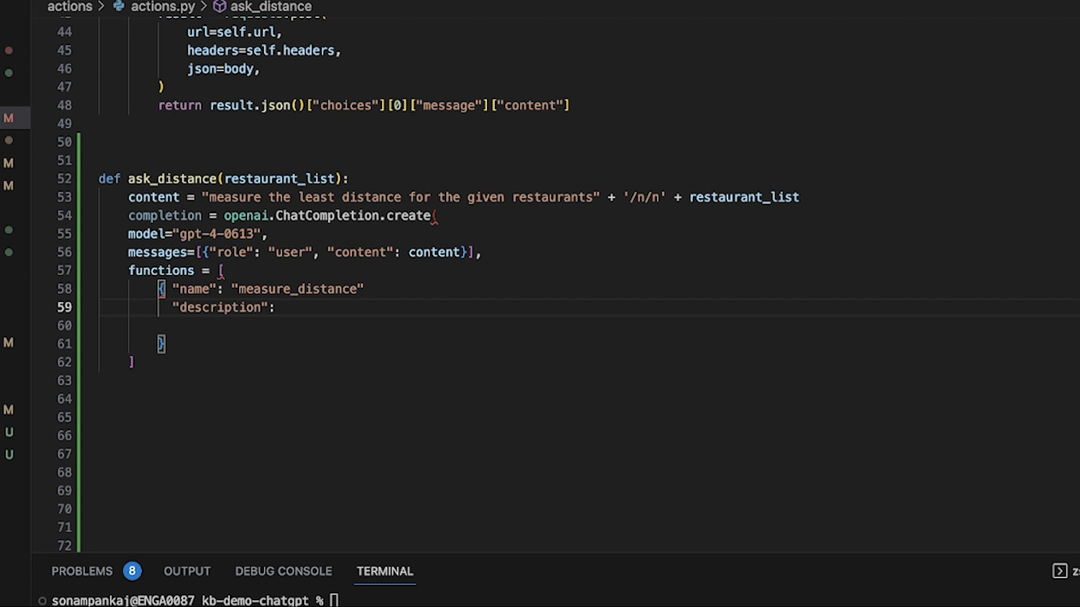
- Start the parameters object for the get_distance schema
{"action": "double_click", "coordinate": [297, 289]}
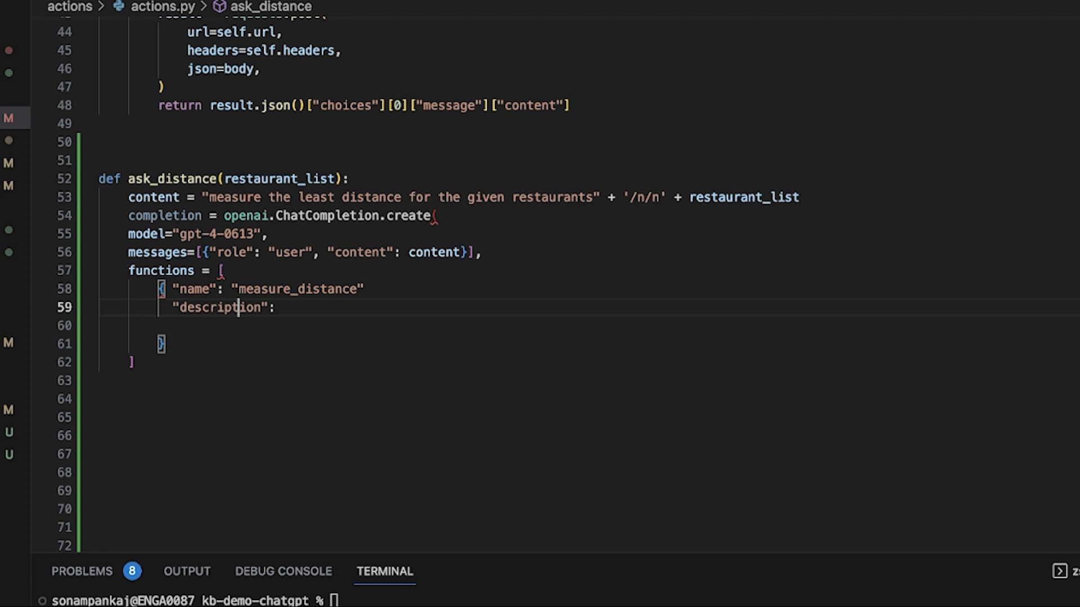
{"action": "type", "text": "\"parameters\": {"}
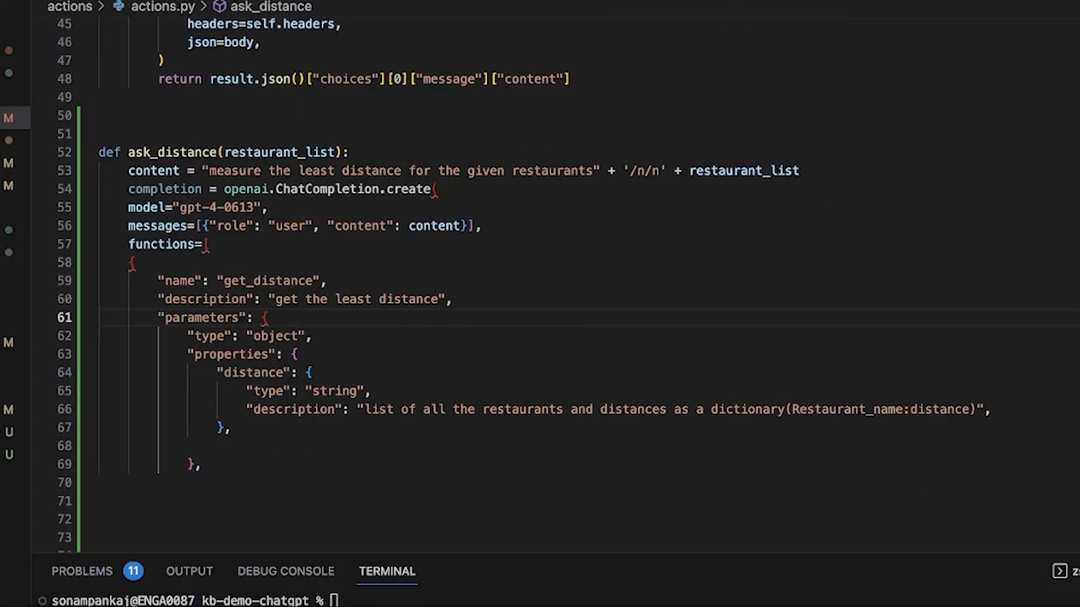
- Add "required": ["distance"] after the parameters block
{"action": "double_click", "coordinate": [293, 409]}
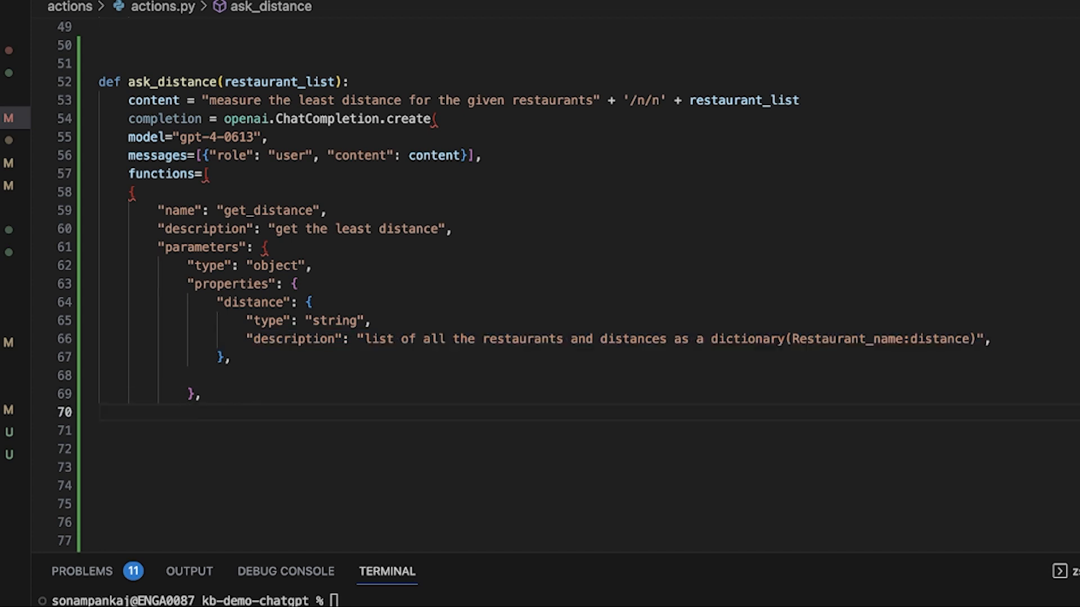
{"action": "type", "text": "\"req\""}
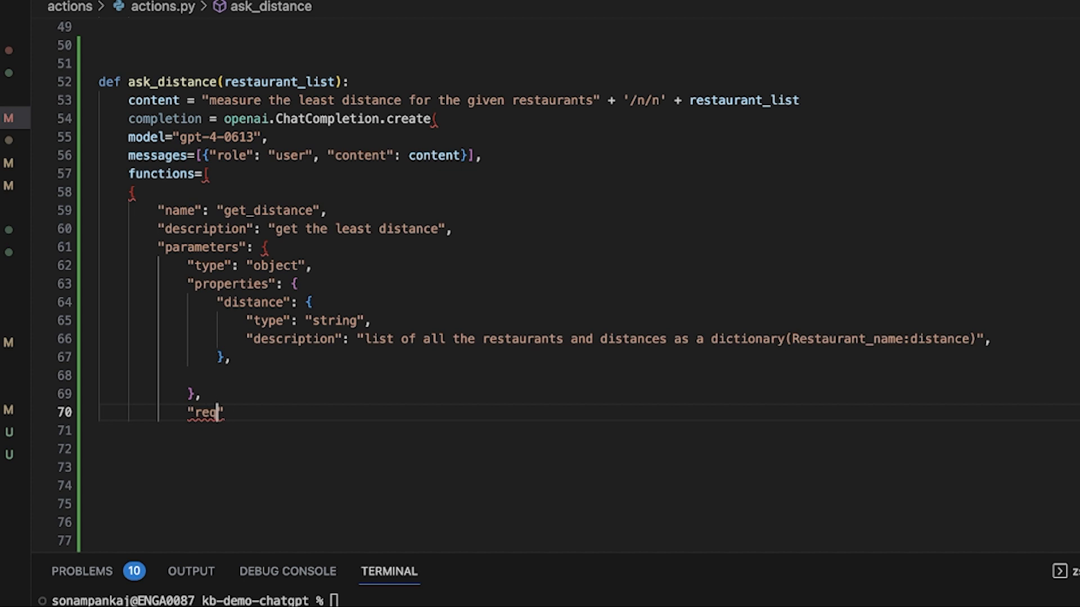
{"action": "type", "text": "uired"}
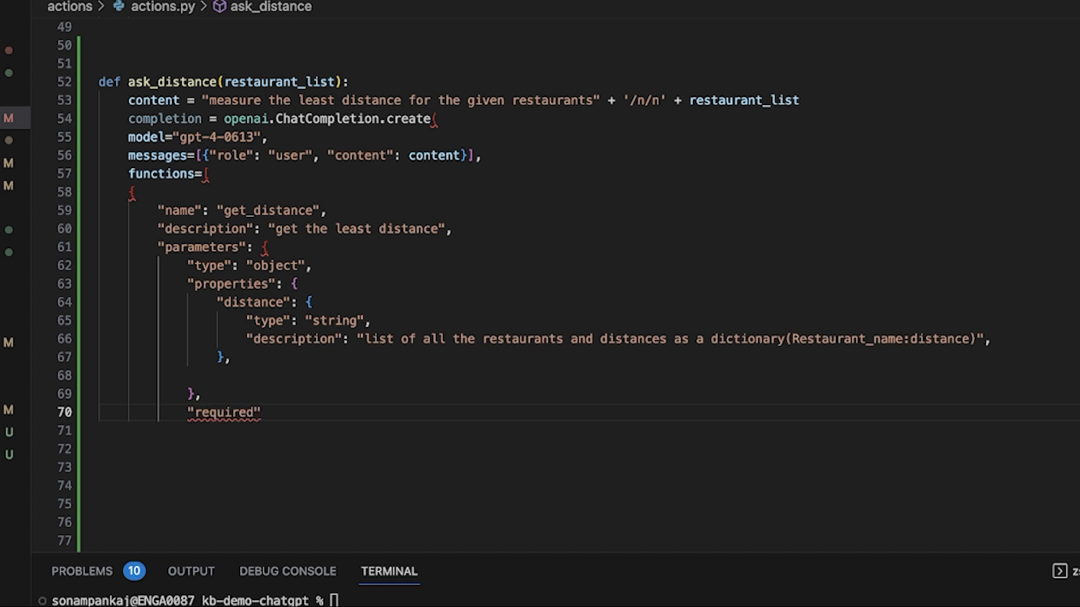
{"action": "type", "text": "= [\"\"]"}
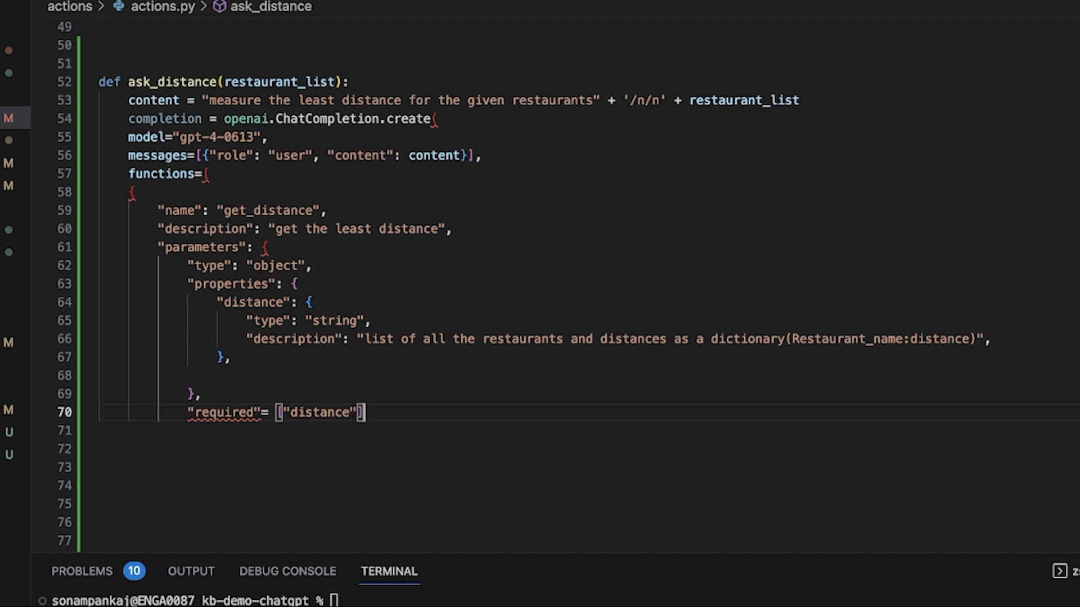
- Force the get_distance function call and return completion.choices[0].message
{"action": "scroll", "scroll_direction": "down", "scroll_amount": 3}
{"action": "type", "text": "return completion.choices[0]."}
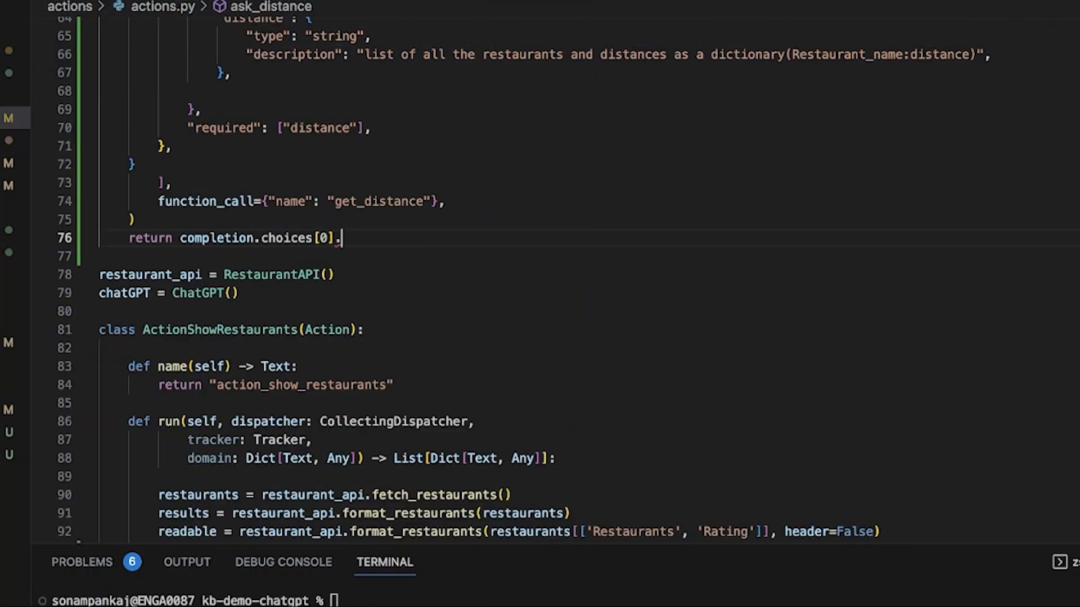
{"action": "type", "text": "message"}
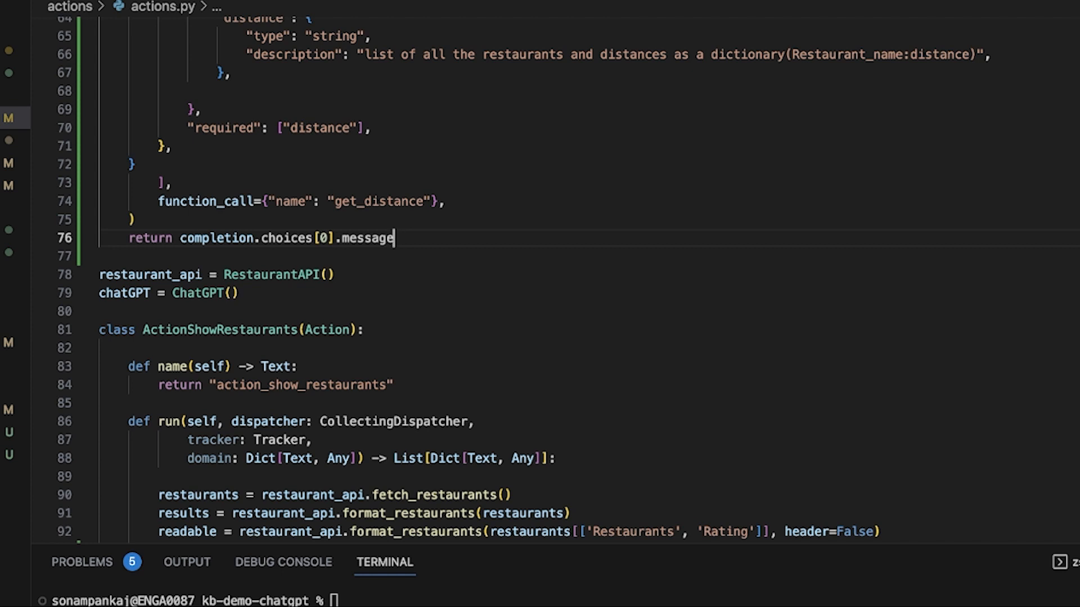
{"action": "scroll", "scroll_direction": "down", "scroll_amount": 3}
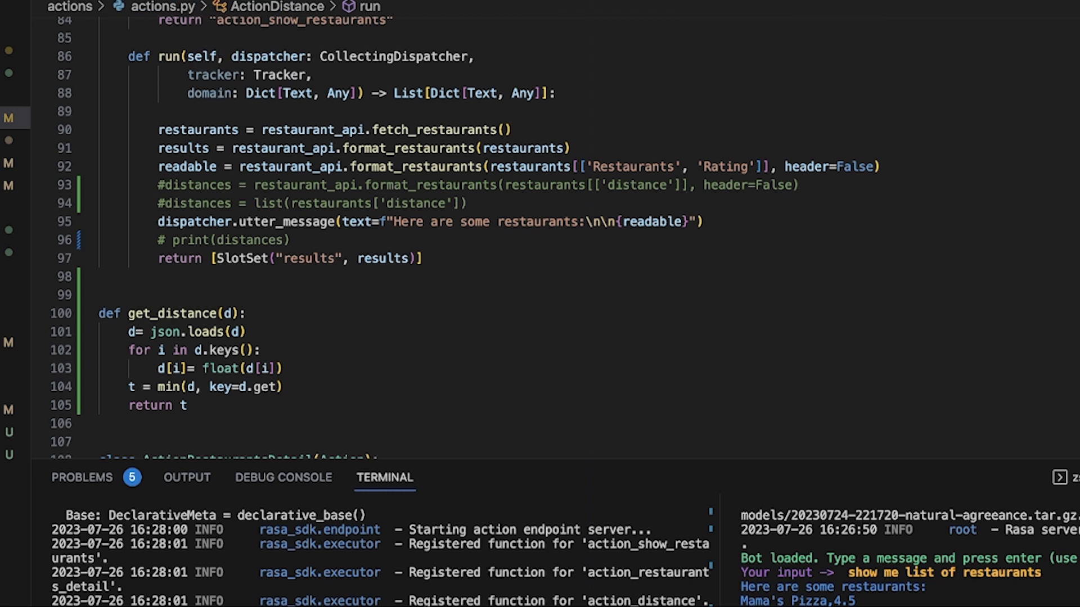
{"action": "double_click", "coordinate": [171, 313]}
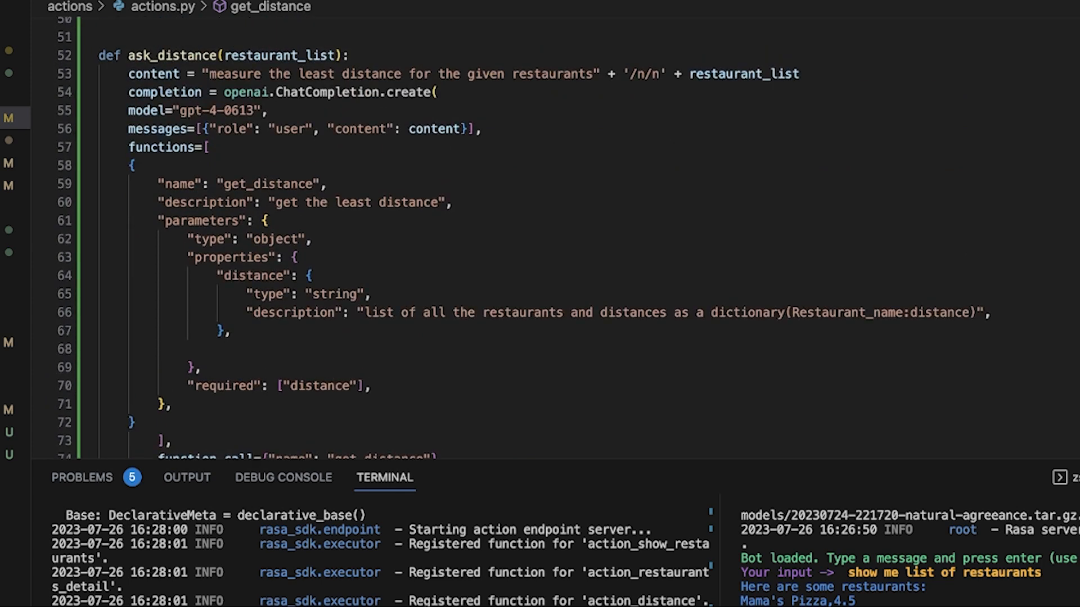
{"action": "double_click", "coordinate": [269, 184]}
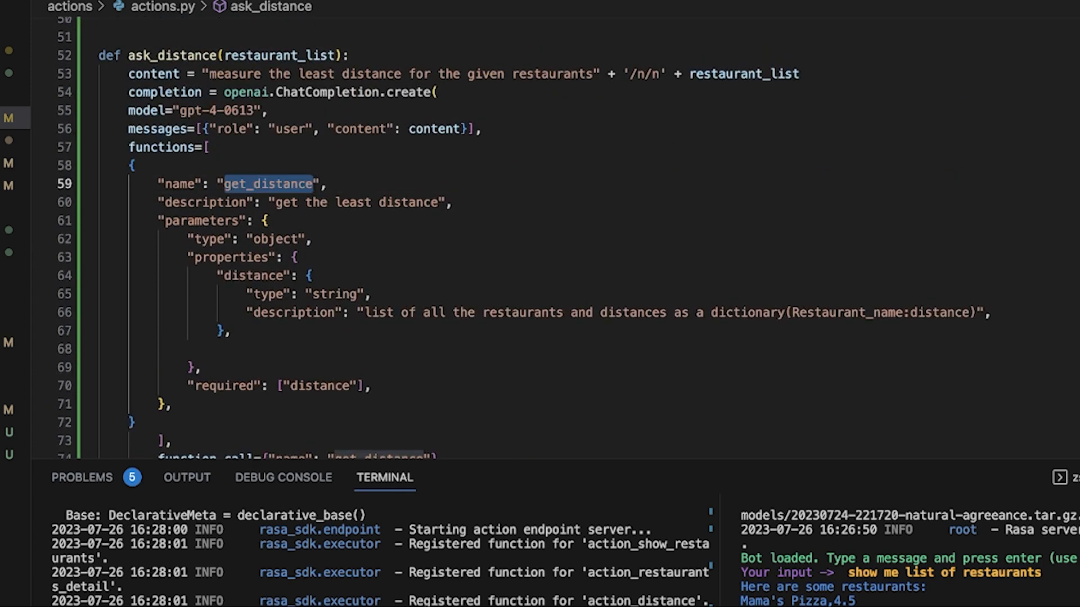
{"action": "scroll", "scroll_direction": "down", "scroll_amount": 3}
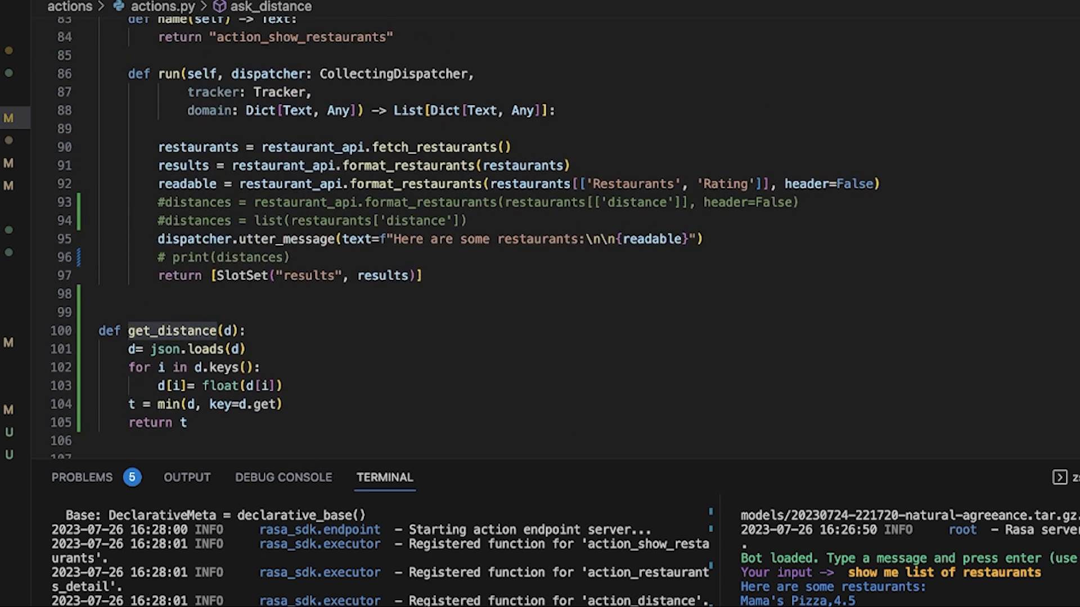
{"action": "left_click", "coordinate": [185, 404]}
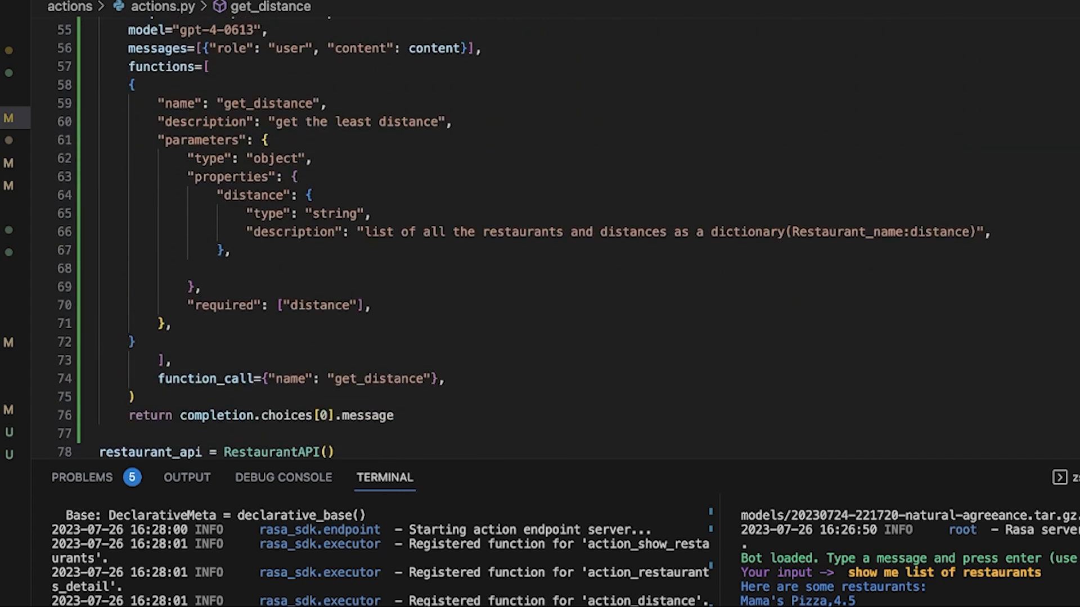
{"action": "left_click_drag", "start_coordinate": [367, 232], "coordinate": [711, 232]}
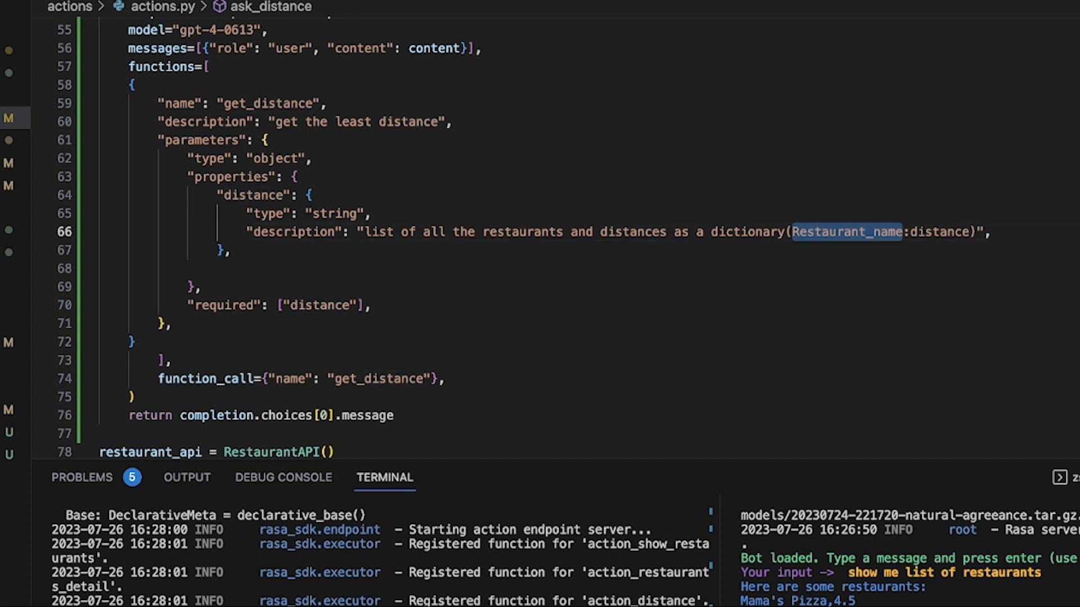
{"action": "scroll", "scroll_direction": "down", "scroll_amount": 3}
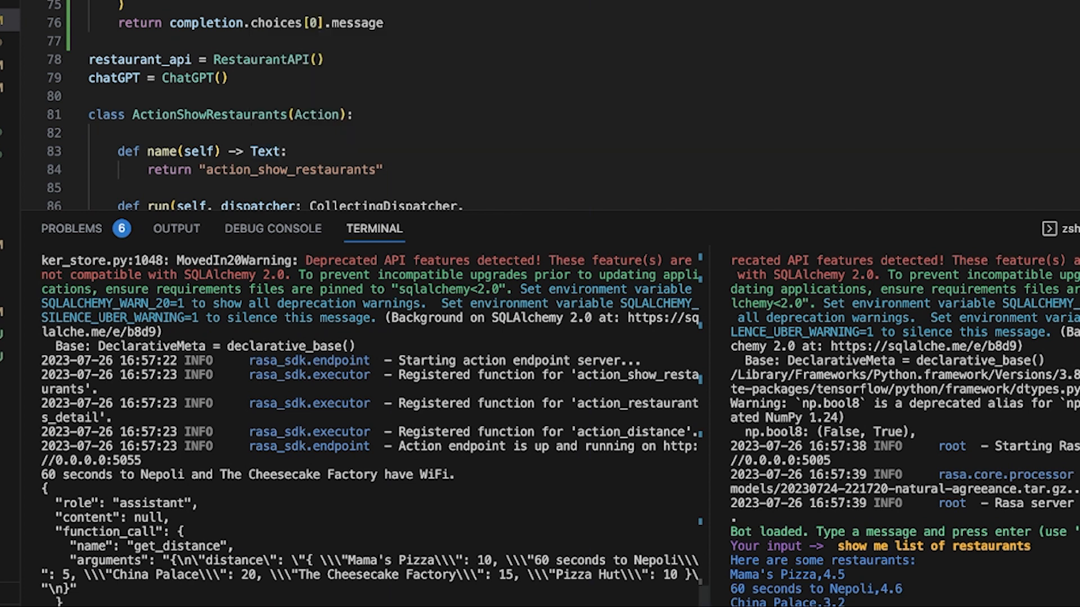
- Enlarge the terminal, select the function_call arguments, and start parsing them into a distance dictionary
{"action": "double_click", "coordinate": [151, 503]}
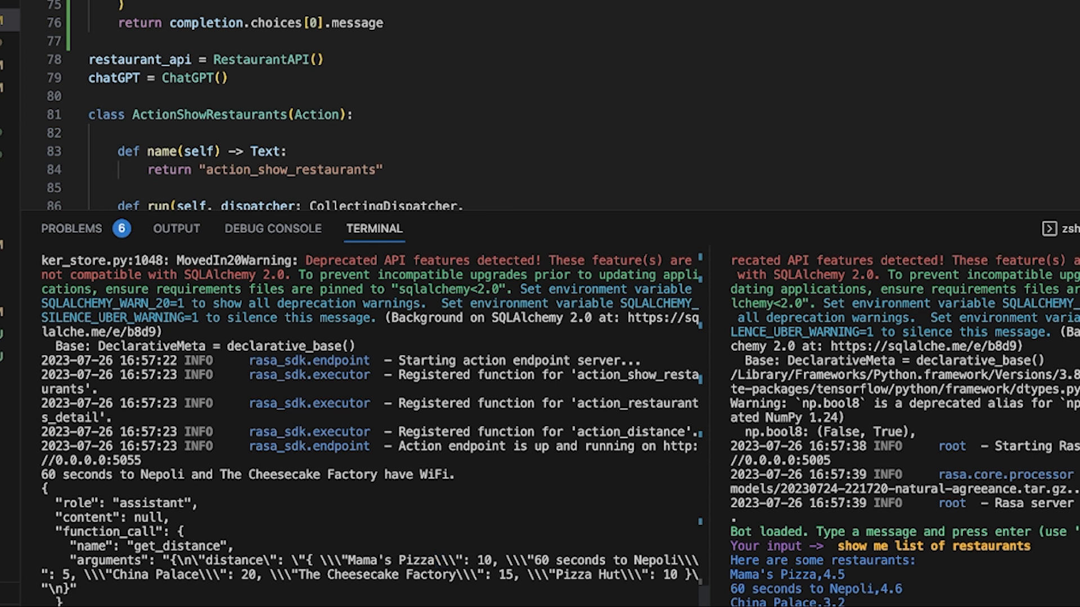
{"action": "double_click", "coordinate": [486, 575]}
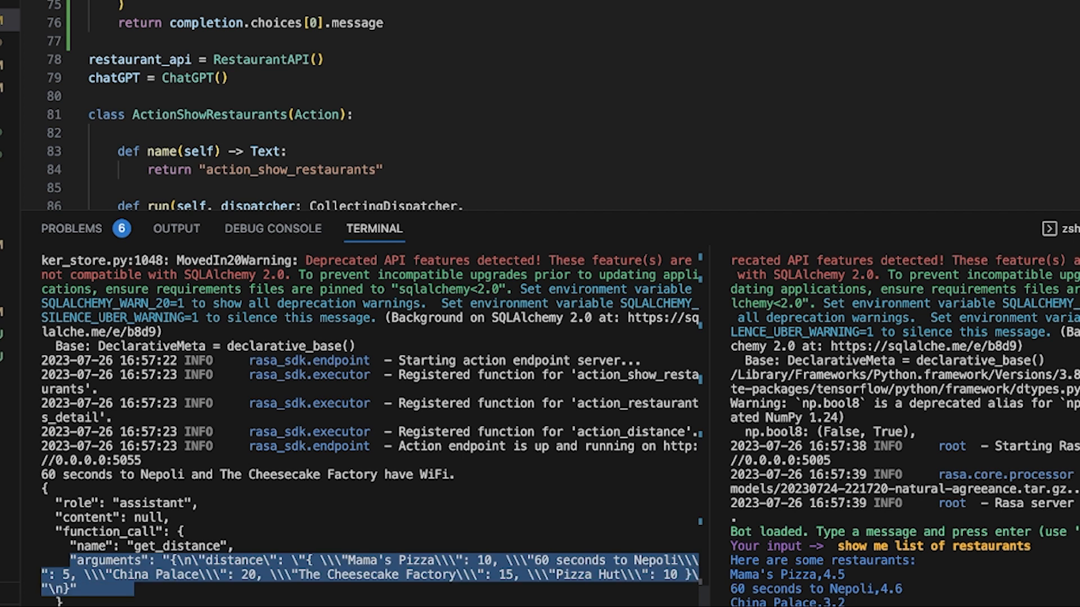
{"action": "type", "text": "dispatcher.utter_message(text ="}
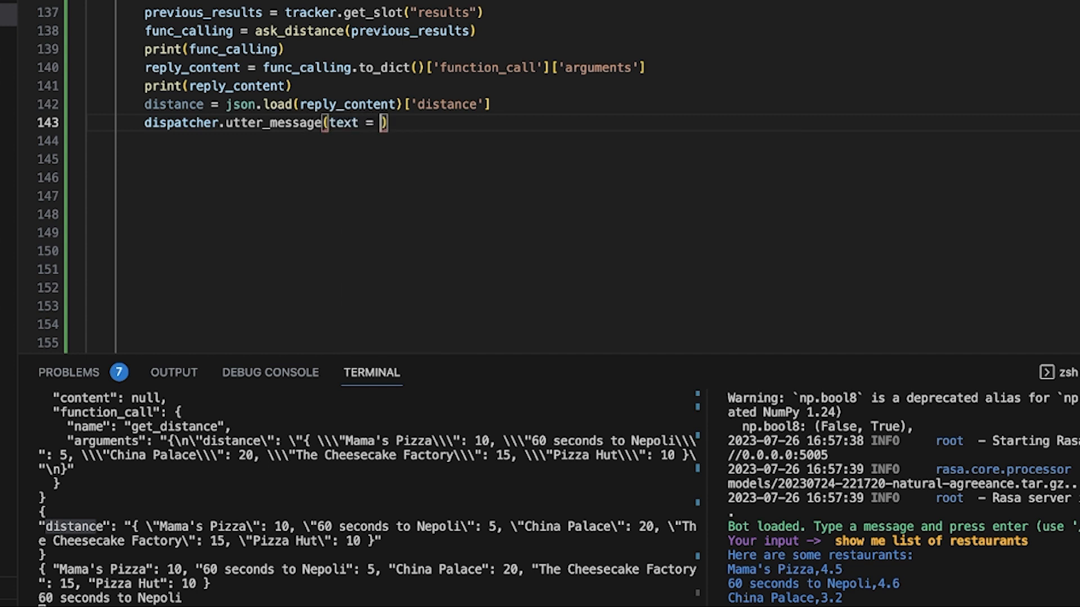
- Set dispatcher.utter_message(text = get_distance(distance)) in ActionDistance.run
{"action": "type", "text": "get_distance("}
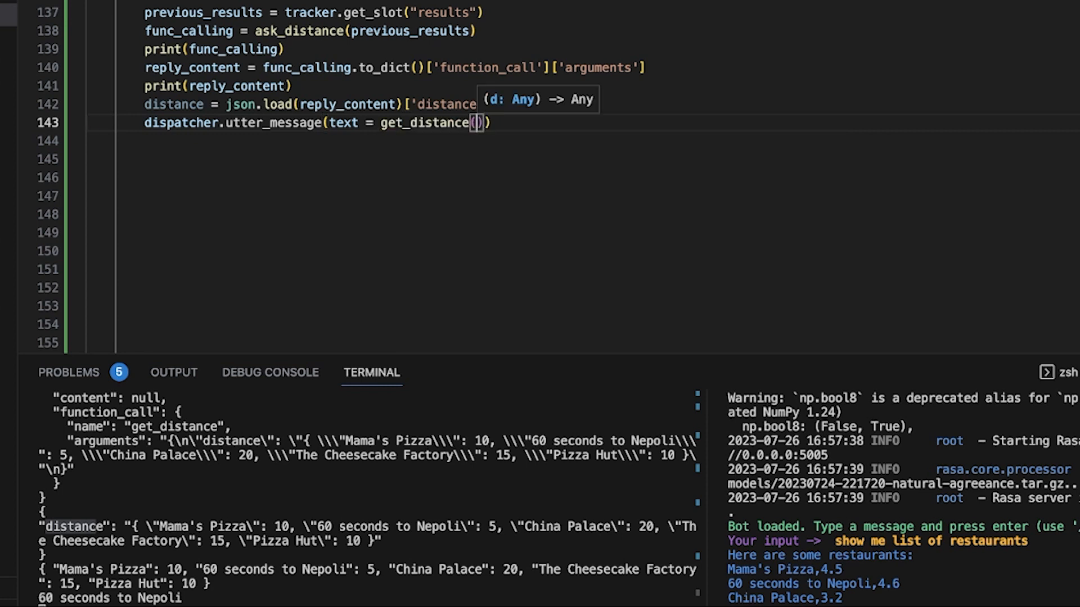
{"action": "type", "text": "distance"}
{"action": "type", "text": "which of them"}
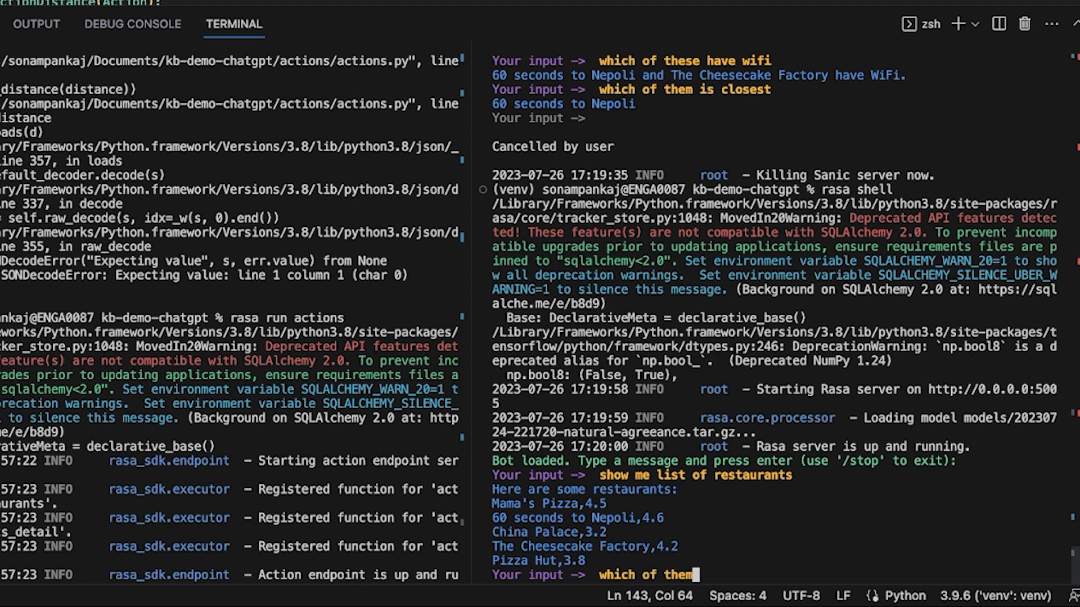
- Ask 'which of them is closest' and get 60 seconds to Nepoli as the answer
{"action": "type", "text": "is closest"}
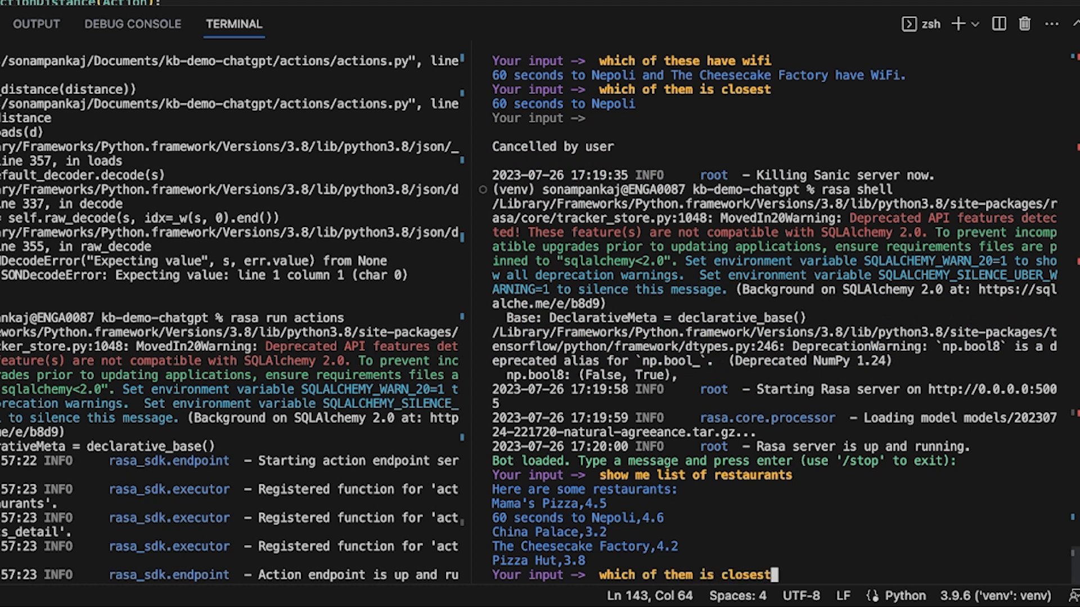
{"action": "key", "text": "Enter"}
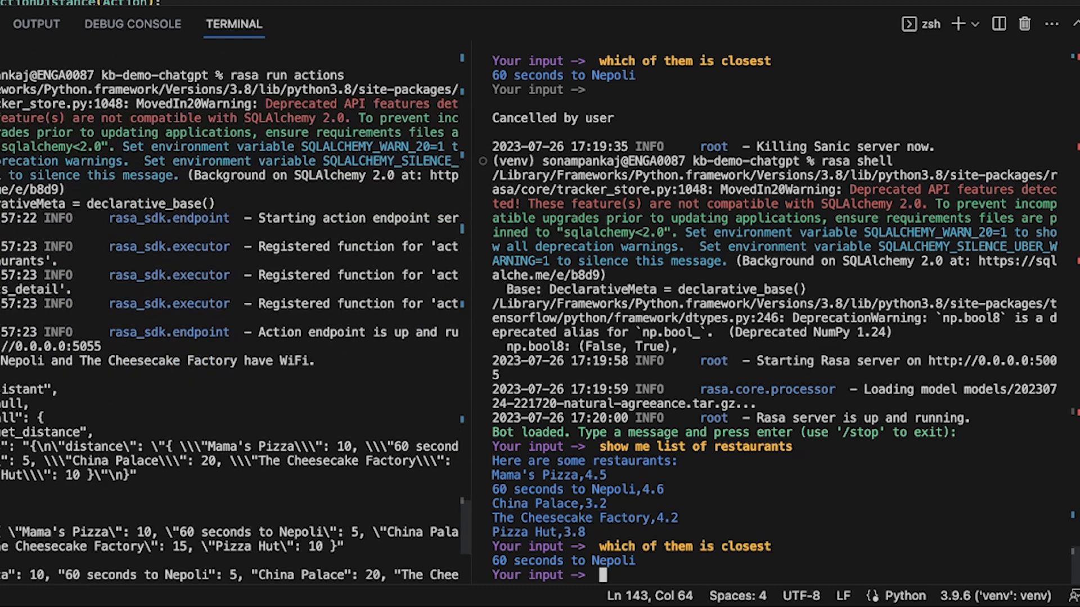
{"action": "scroll", "scroll_direction": "down", "scroll_amount": 3}
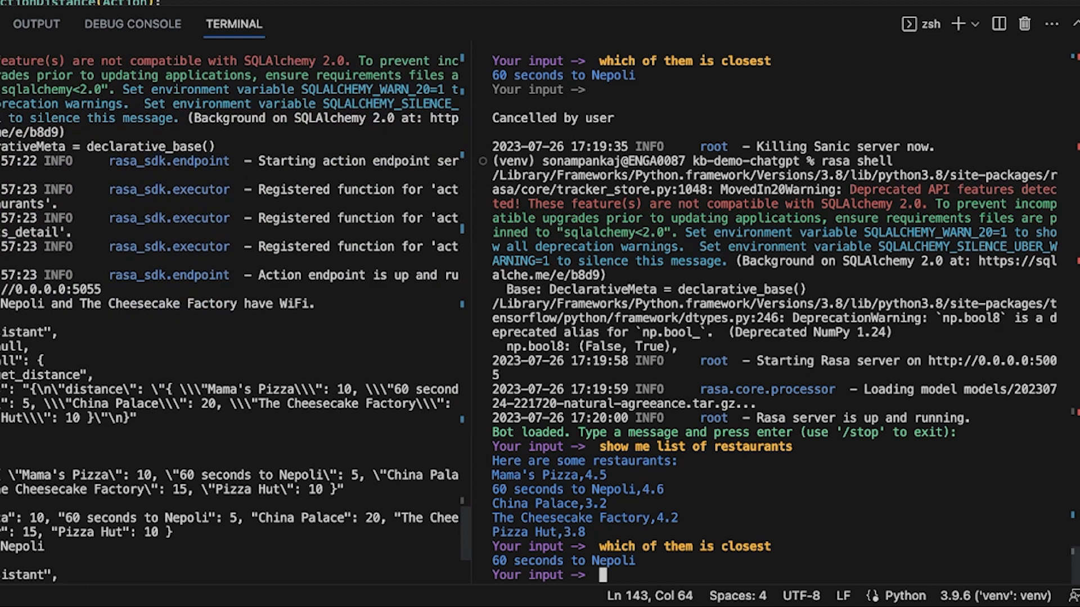